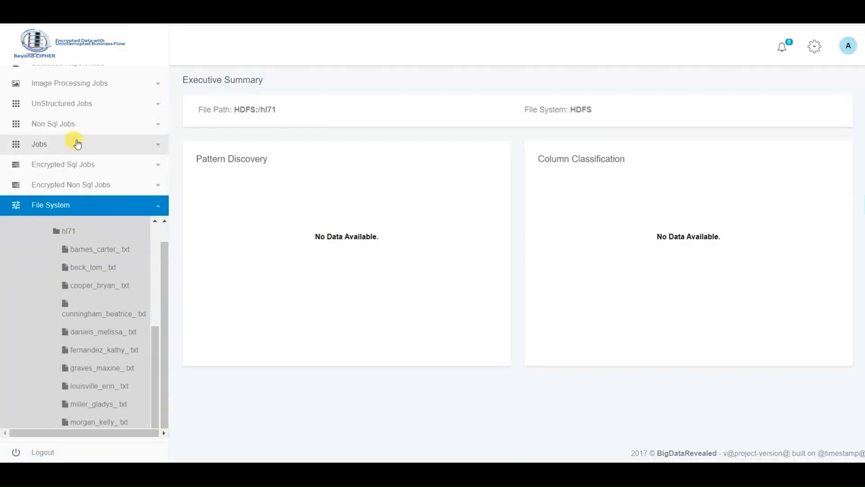
# Step: List the hl71 folder and show the file content of barnes_carter_.txt
pyautogui.click(53, 136)
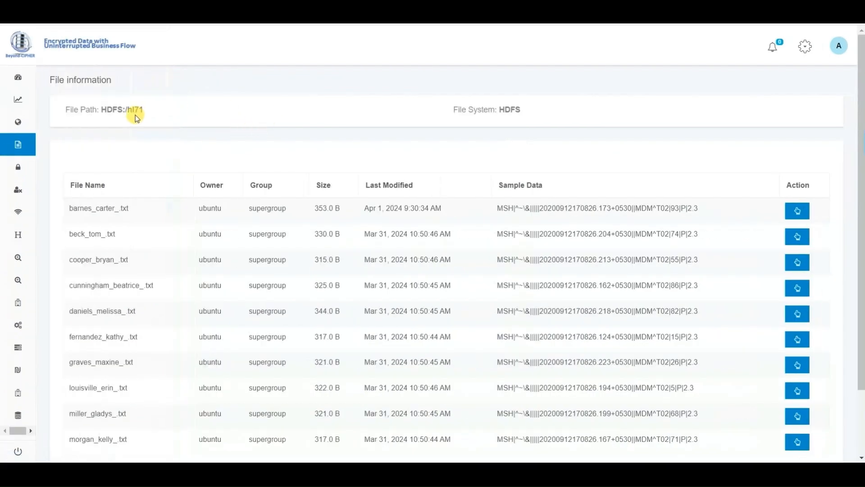
pyautogui.moveTo(538, 261)
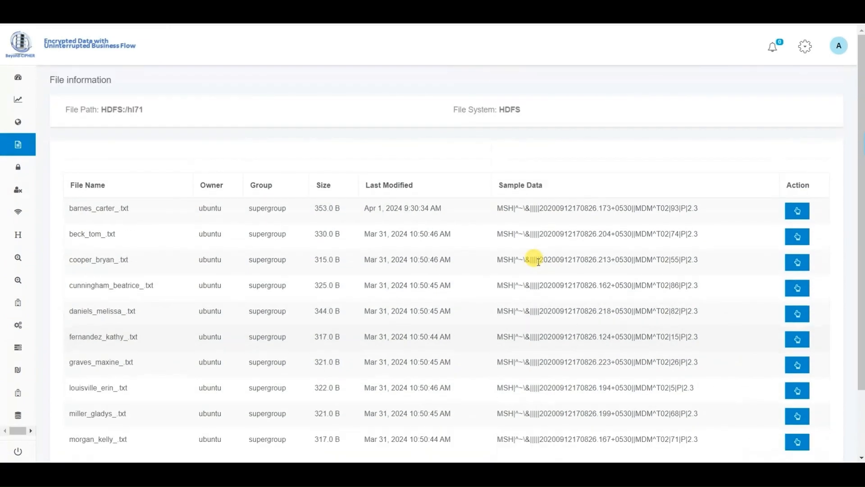
pyautogui.click(796, 210)
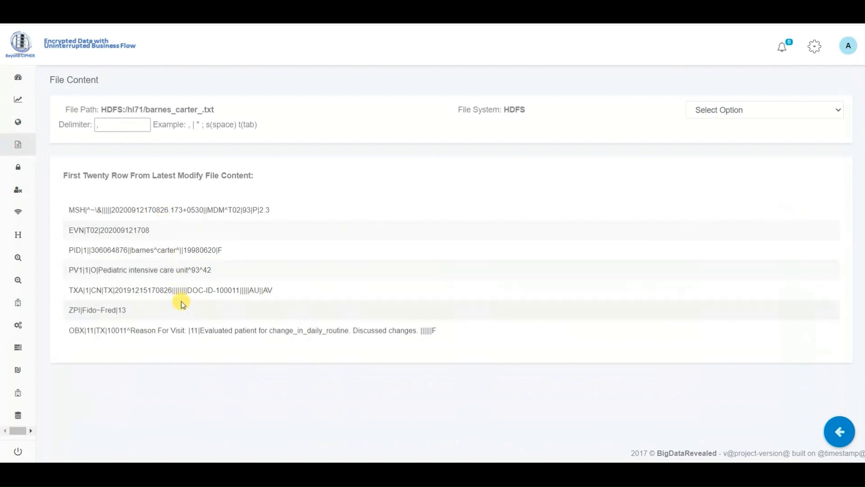
pyautogui.moveTo(190, 355)
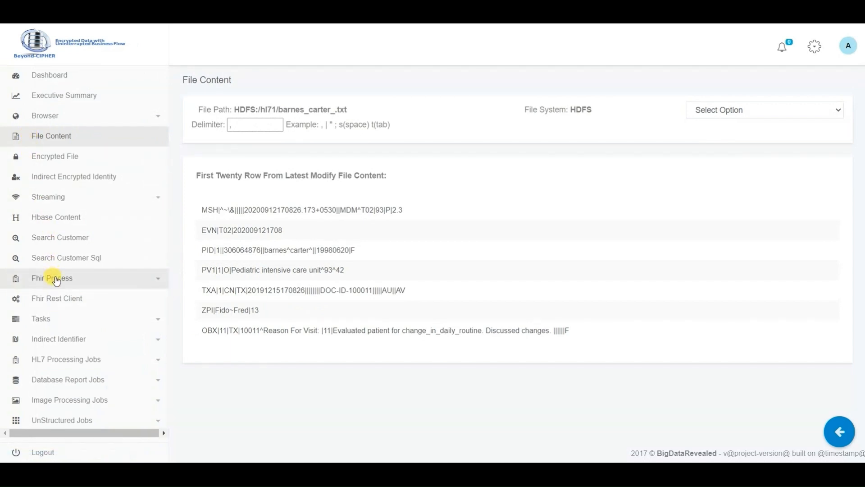
# Step: Reach the HL7 Convert To Fhir job form with Encrypt Input Source turned off
pyautogui.click(66, 359)
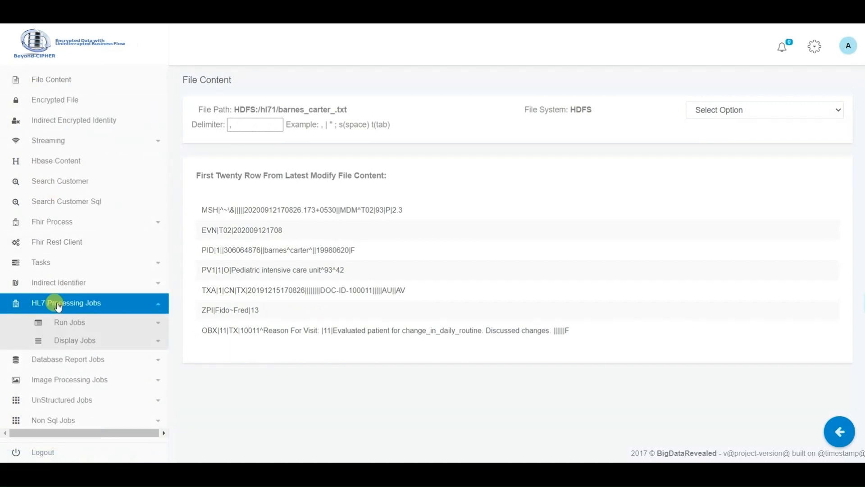
pyautogui.moveTo(64, 323)
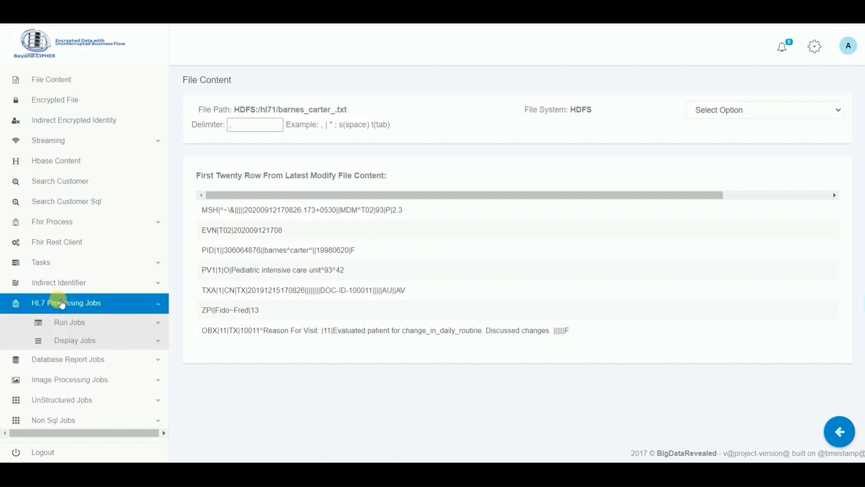
pyautogui.click(70, 323)
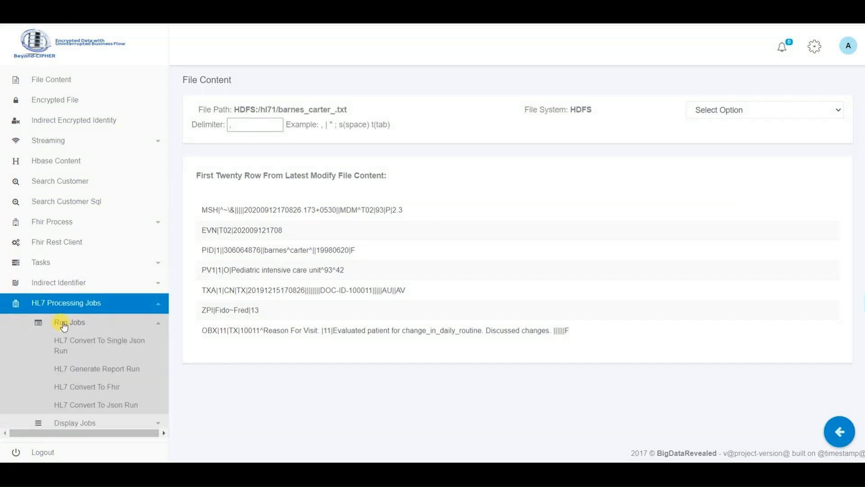
pyautogui.moveTo(86, 386)
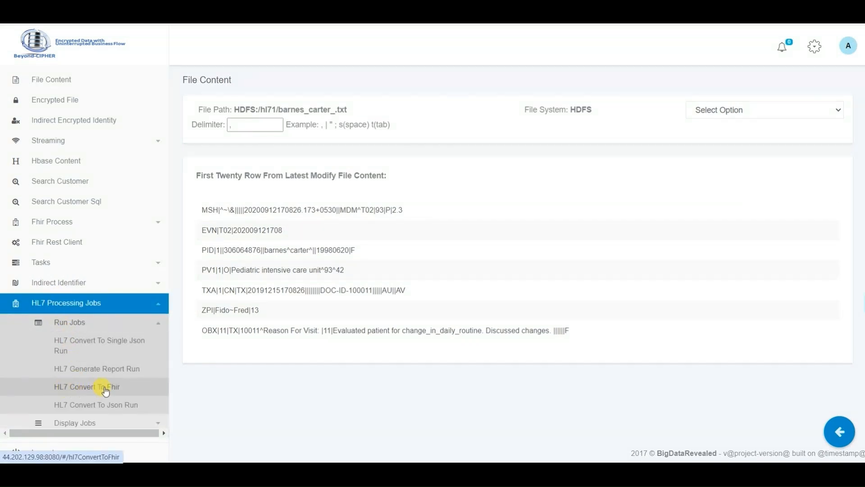
pyautogui.click(87, 387)
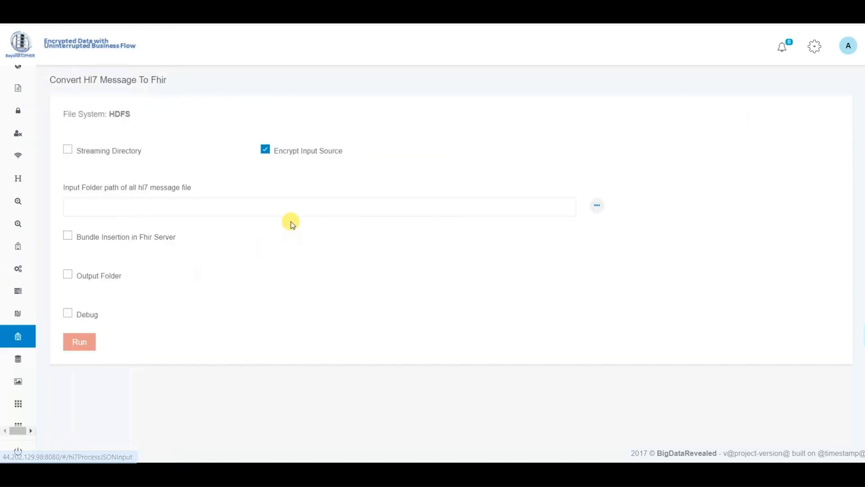
pyautogui.click(265, 149)
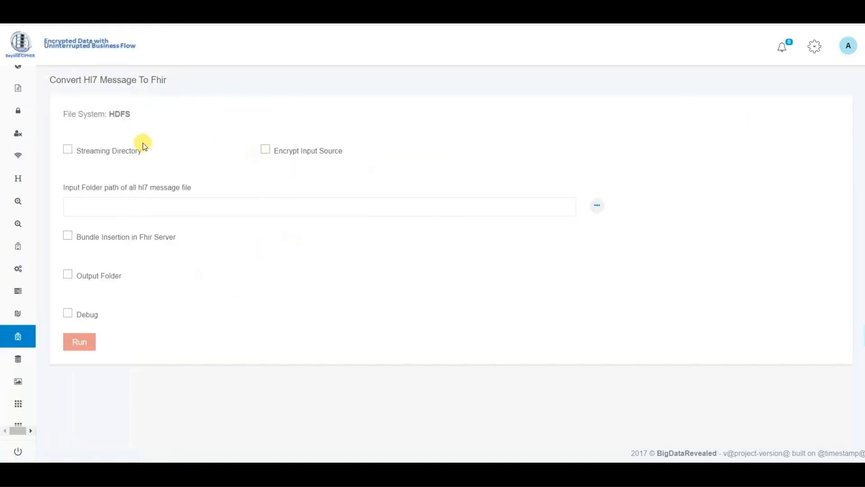
# Step: Choose the HDFS hl71 folder as the conversion input
pyautogui.click(596, 205)
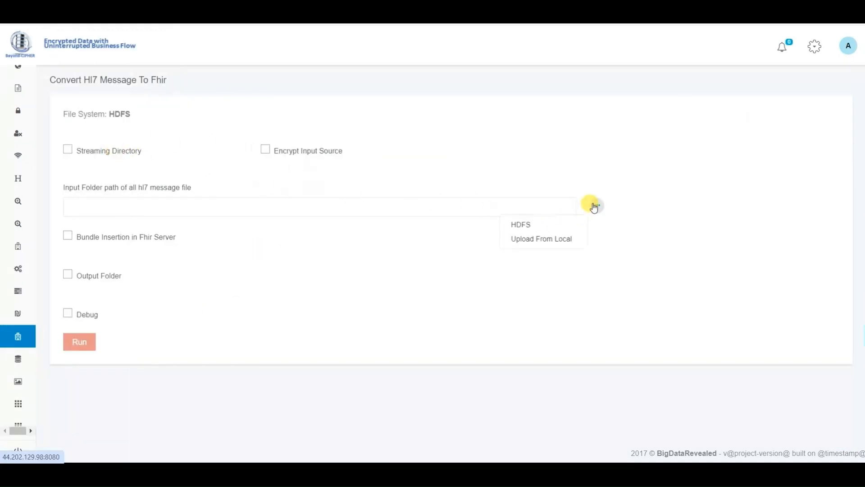
pyautogui.click(520, 225)
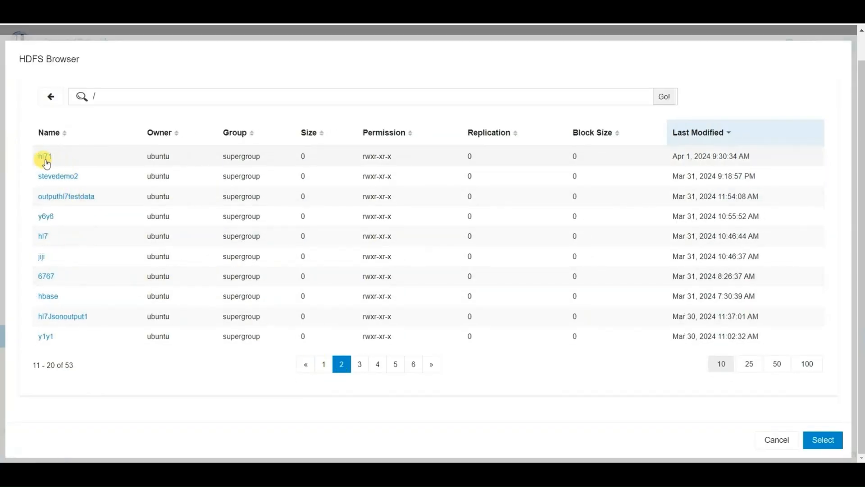
pyautogui.click(44, 156)
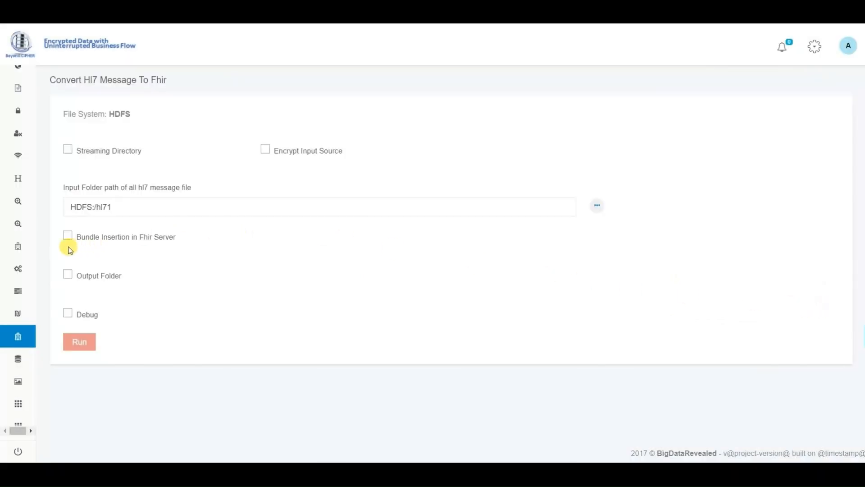
# Step: Enable bundle insertion into MySql - Fhirdb and write output to folder hl7tofhir1
pyautogui.click(67, 236)
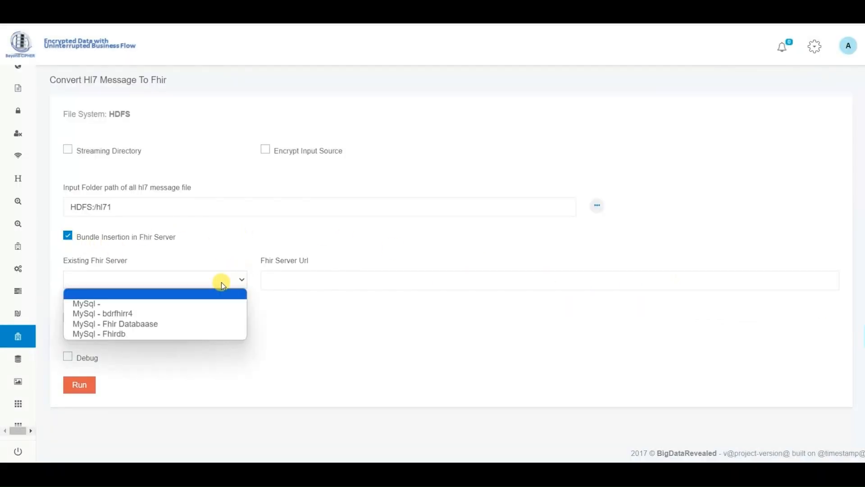
pyautogui.click(100, 333)
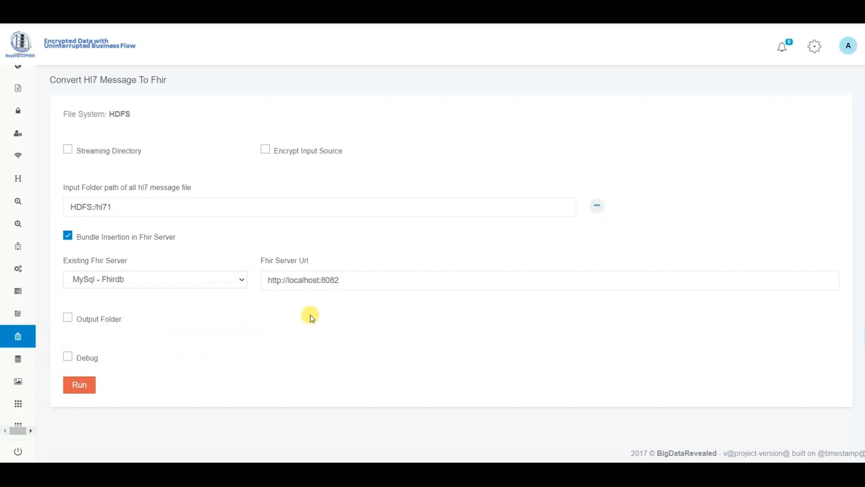
pyautogui.click(67, 318)
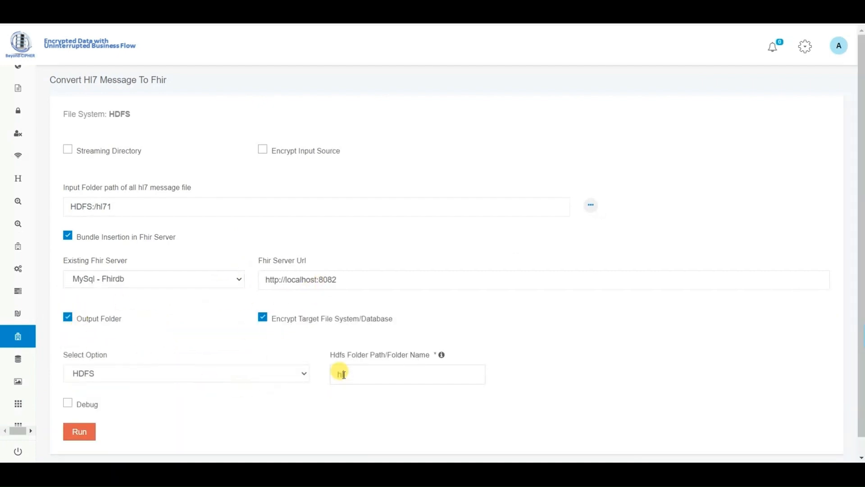
pyautogui.write('7tofhi')
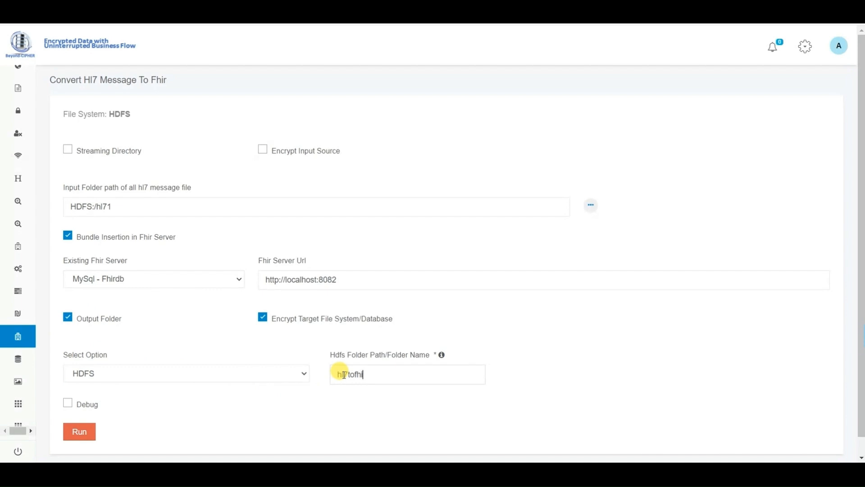
pyautogui.write('r1')
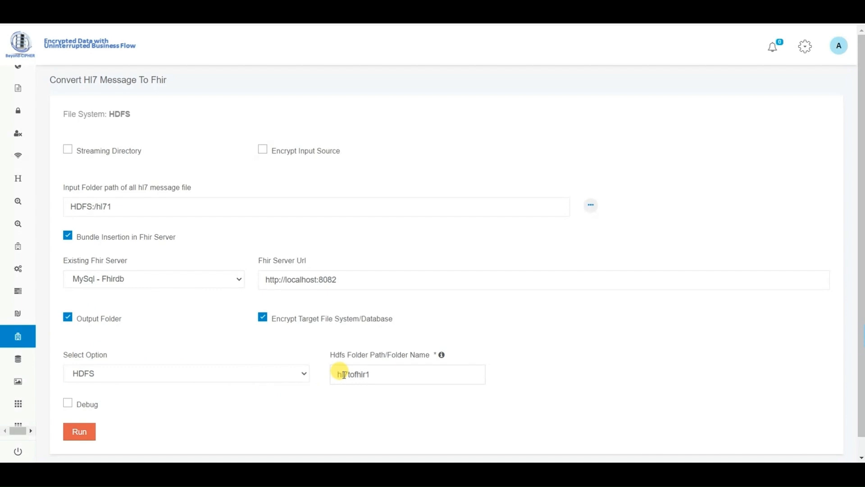
# Step: Launch the HL7-to-FHIR conversion with the Default Job configuration
pyautogui.click(80, 431)
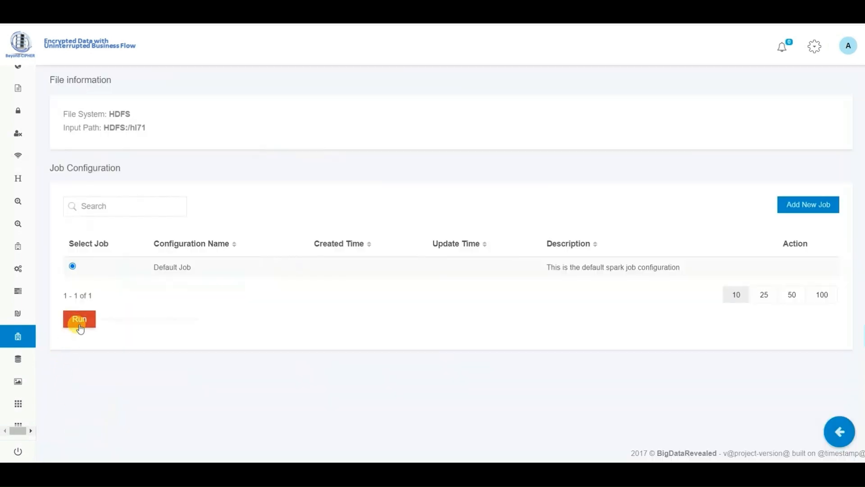
pyautogui.click(80, 319)
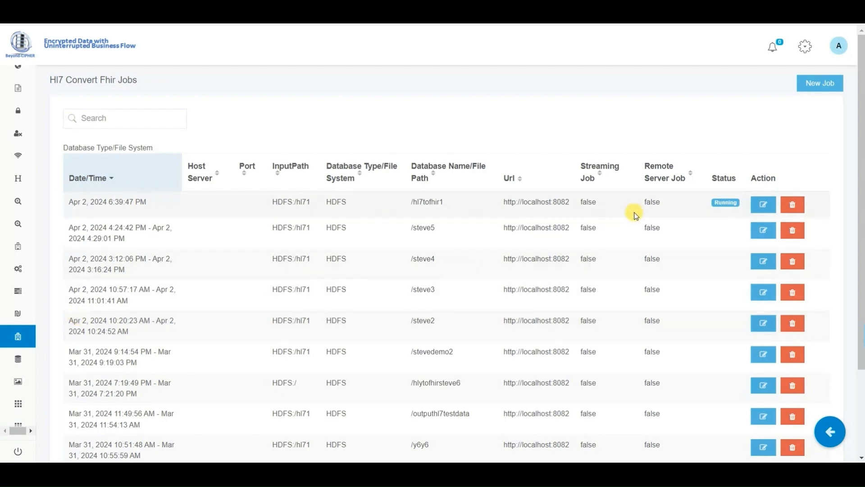
pyautogui.moveTo(718, 213)
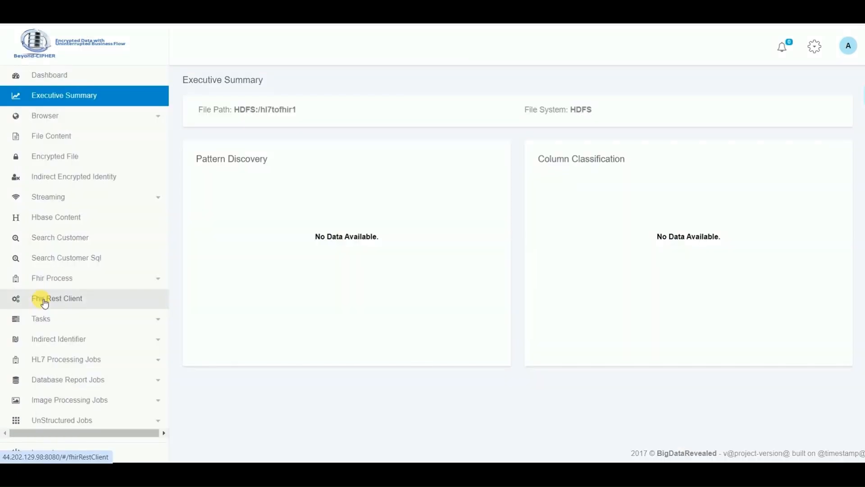
# Step: In the Fhir Rest Client, set a GET Patient request on MySql - Fhirdb with Key Value Pair input
pyautogui.click(57, 299)
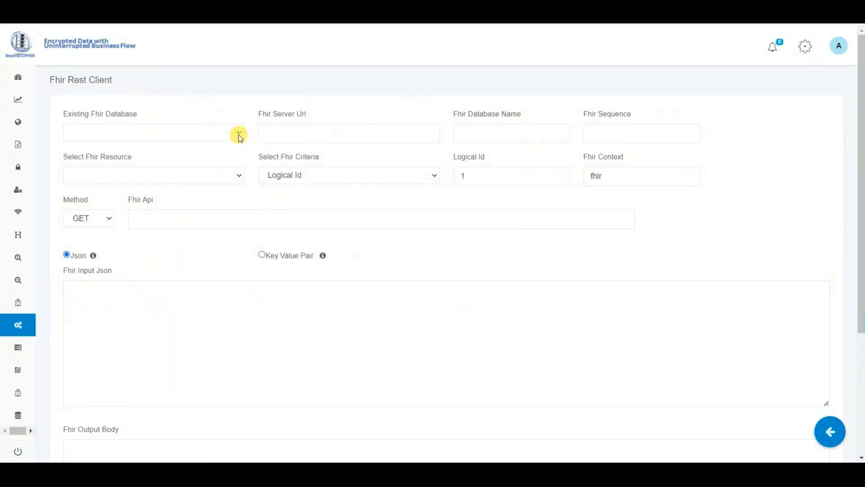
pyautogui.click(238, 133)
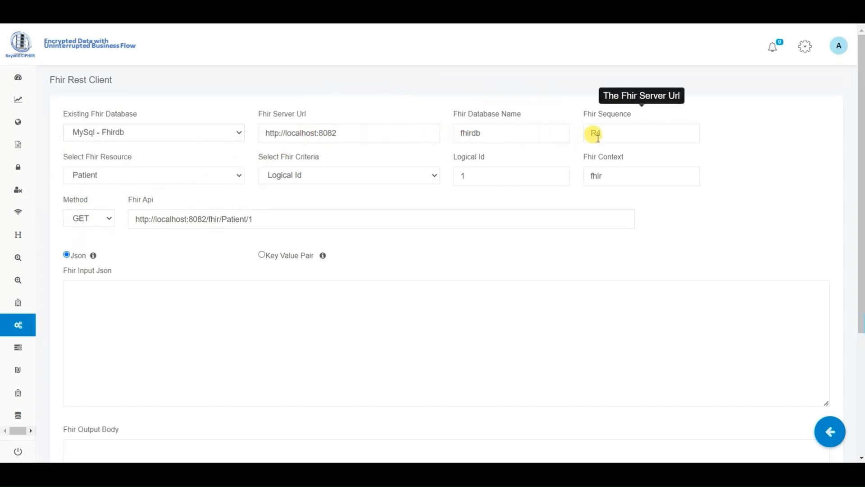
pyautogui.moveTo(171, 182)
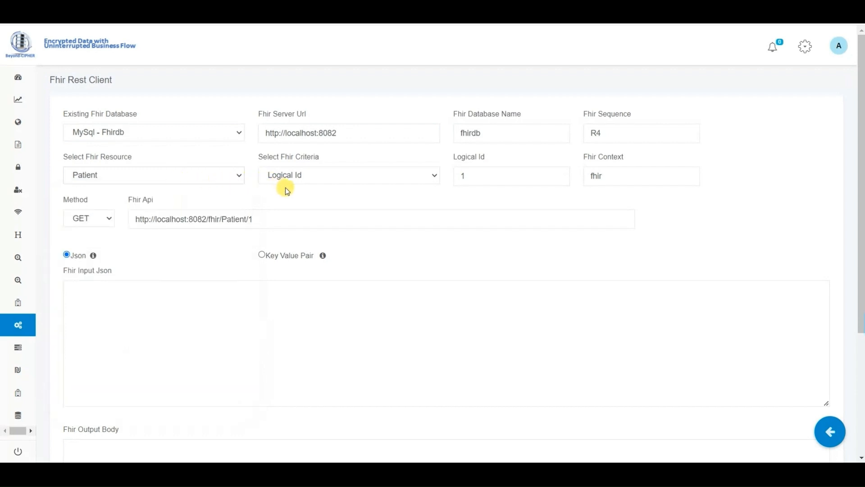
pyautogui.moveTo(58, 231)
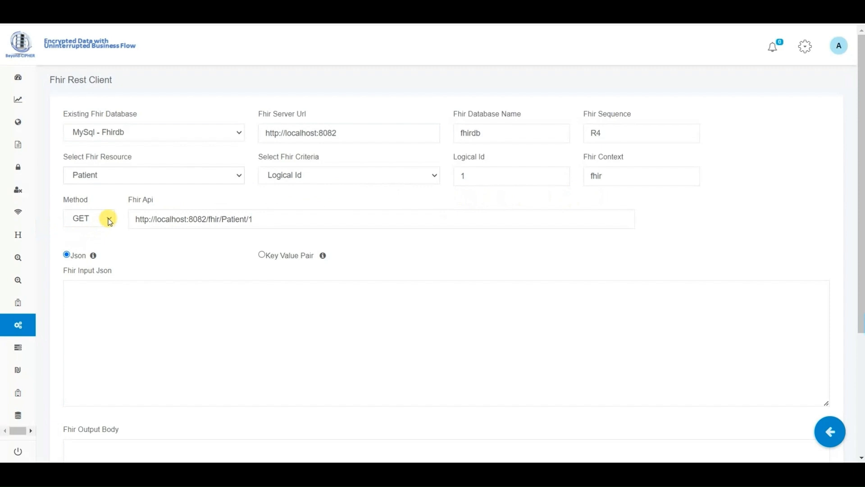
pyautogui.click(88, 218)
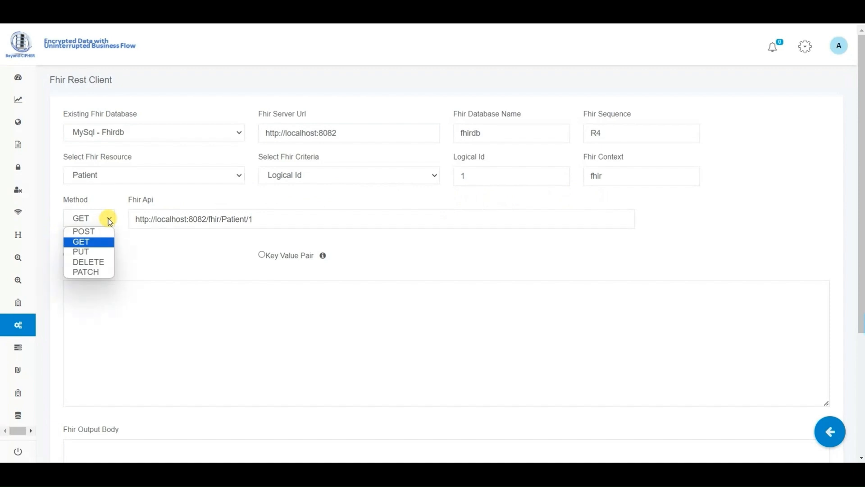
pyautogui.click(81, 241)
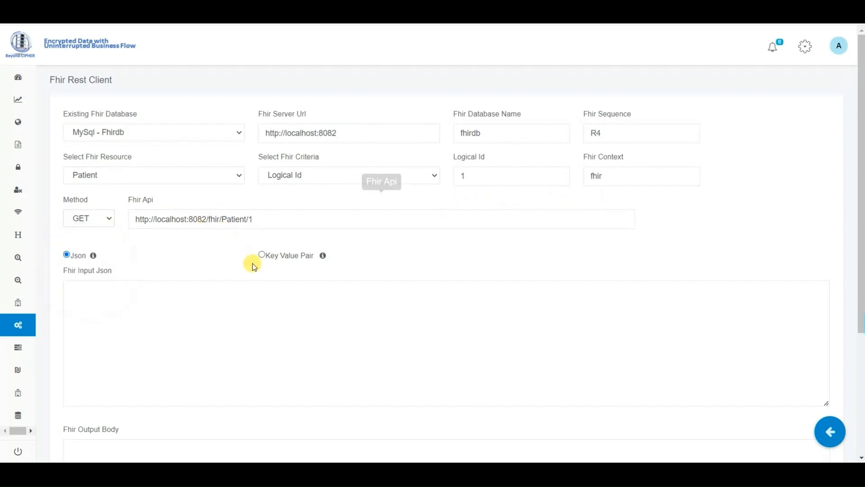
pyautogui.click(261, 255)
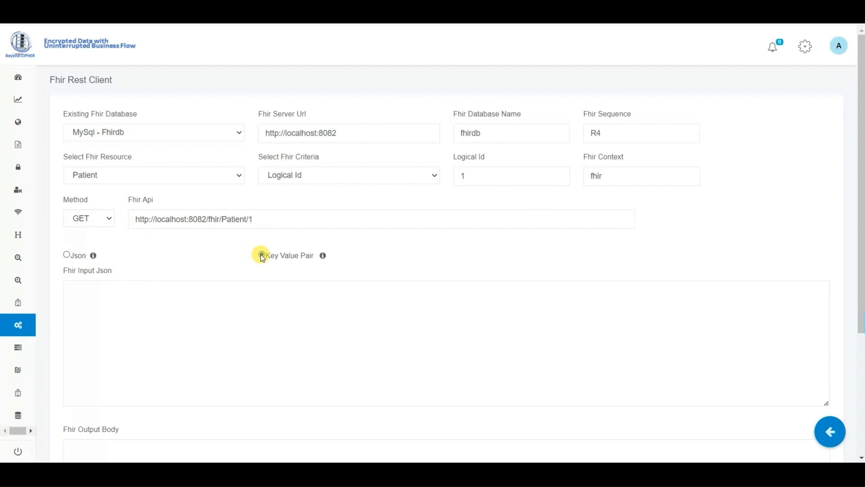
pyautogui.click(261, 255)
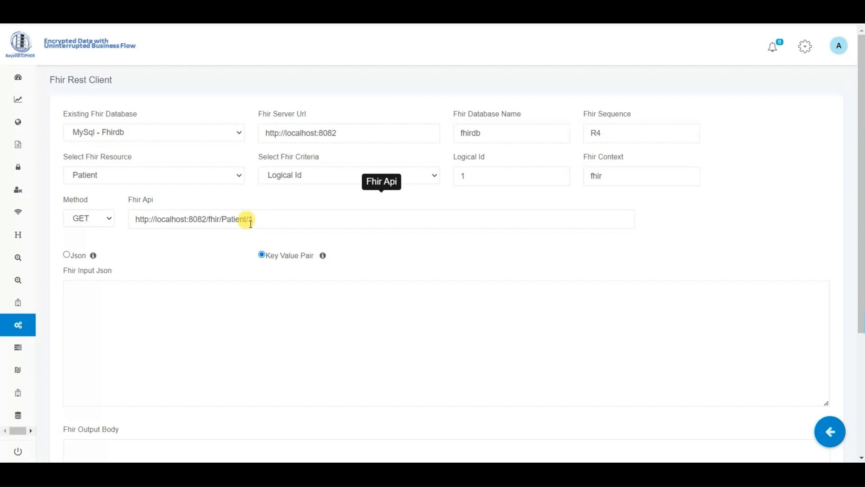
pyautogui.scroll(-3)
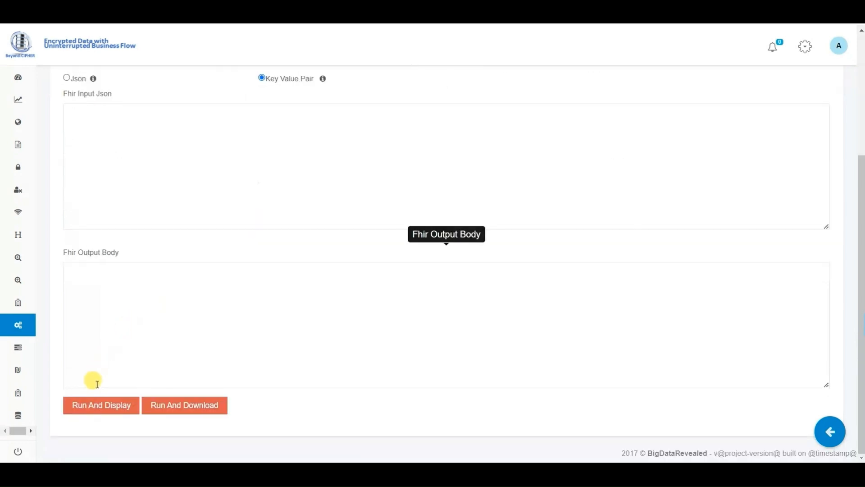
# Step: Run the Patient query with a generated key and display its key-value output
pyautogui.click(100, 404)
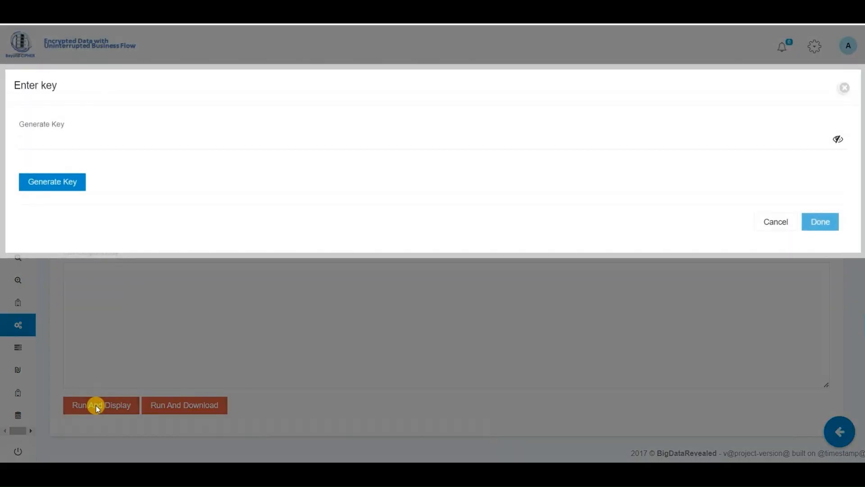
pyautogui.click(53, 182)
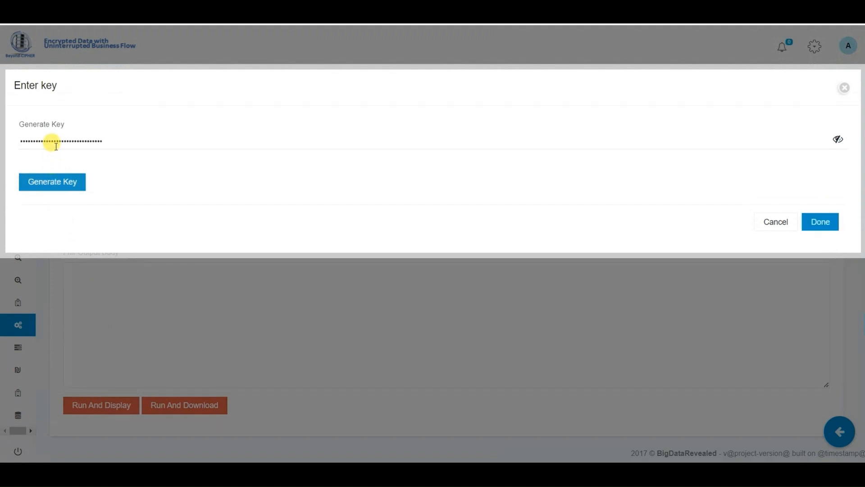
pyautogui.click(820, 222)
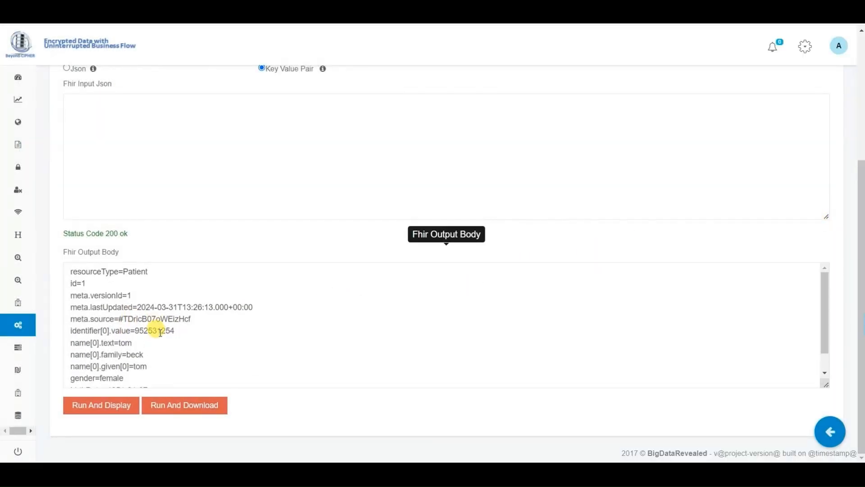
# Step: Run And Download the response, keeping the blocked FhirRestResponse (8).csv download
pyautogui.click(102, 405)
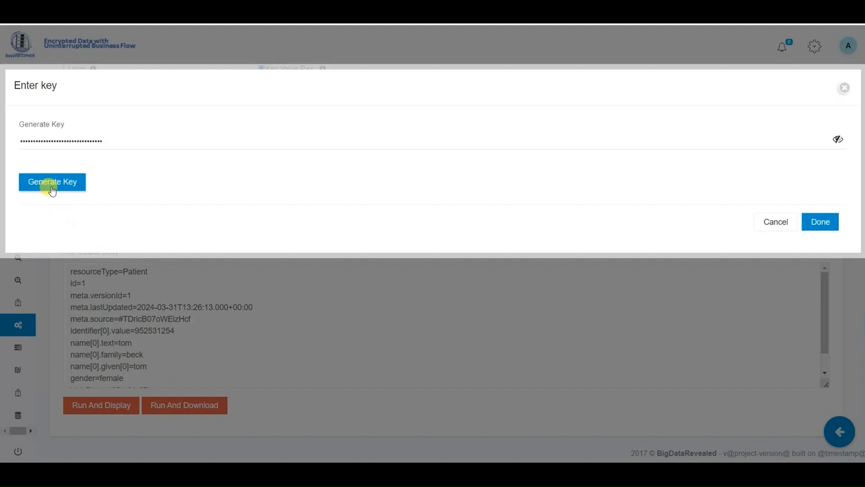
pyautogui.click(820, 222)
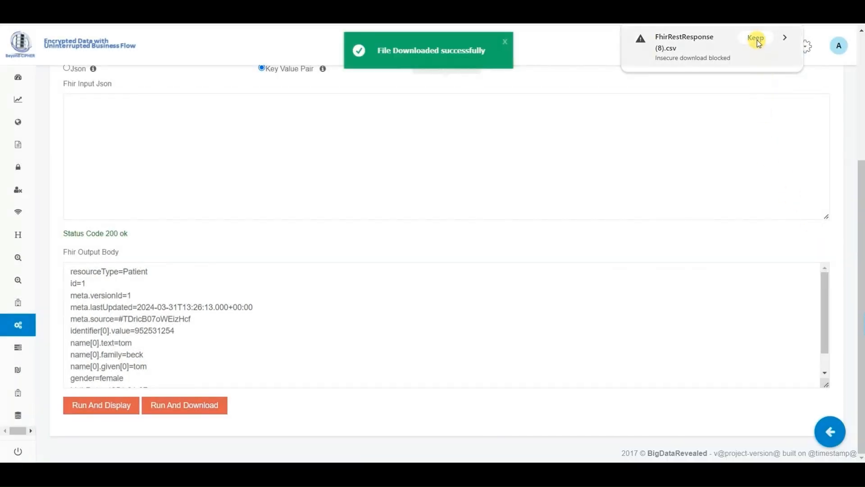
pyautogui.click(755, 38)
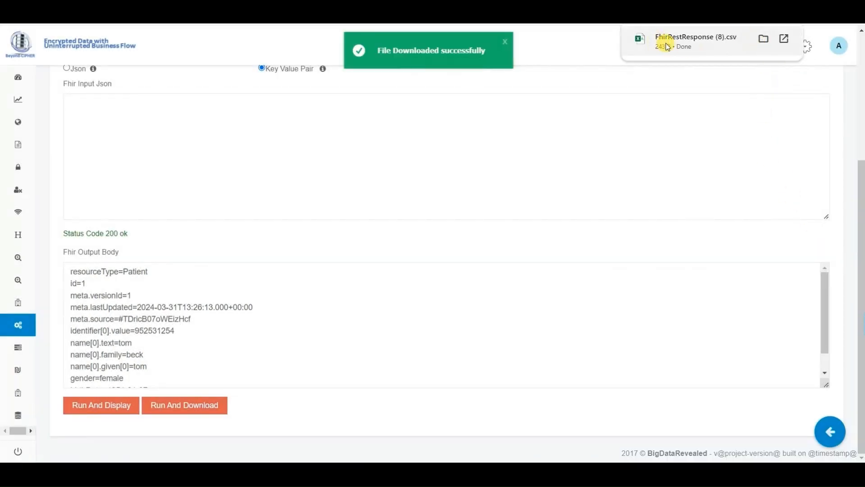
# Step: Expand the sidebar and show the File Content listing
pyautogui.click(694, 41)
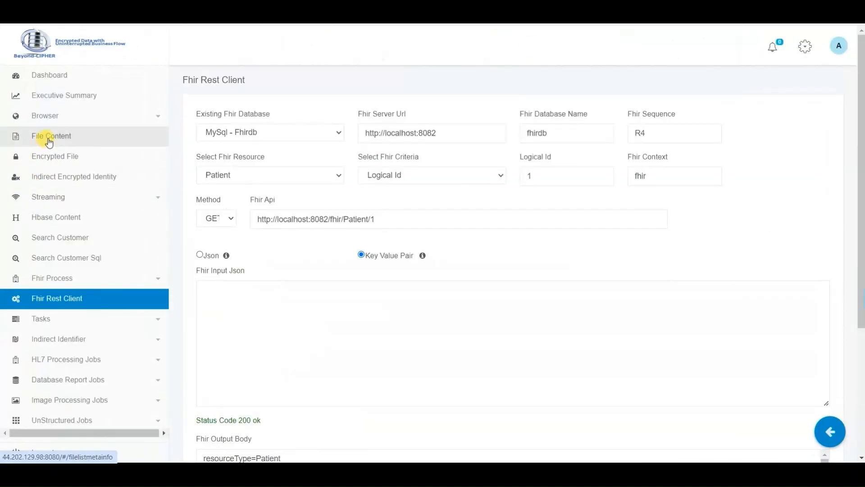
pyautogui.click(51, 136)
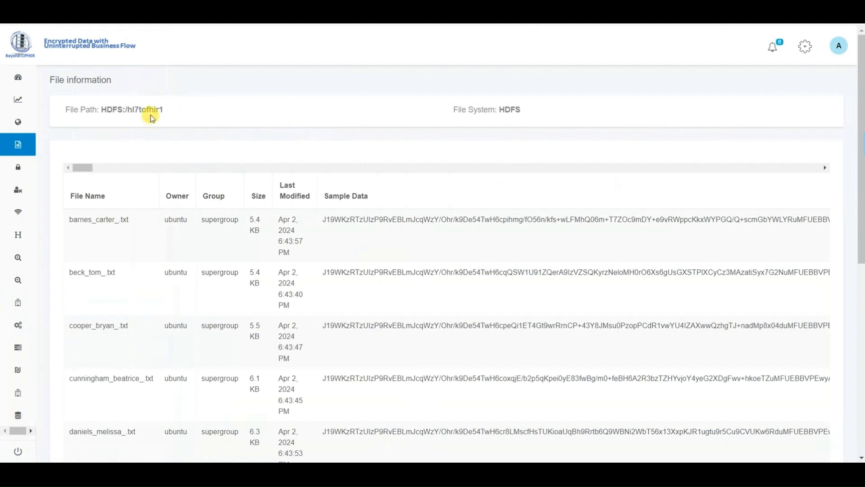
pyautogui.moveTo(502, 221)
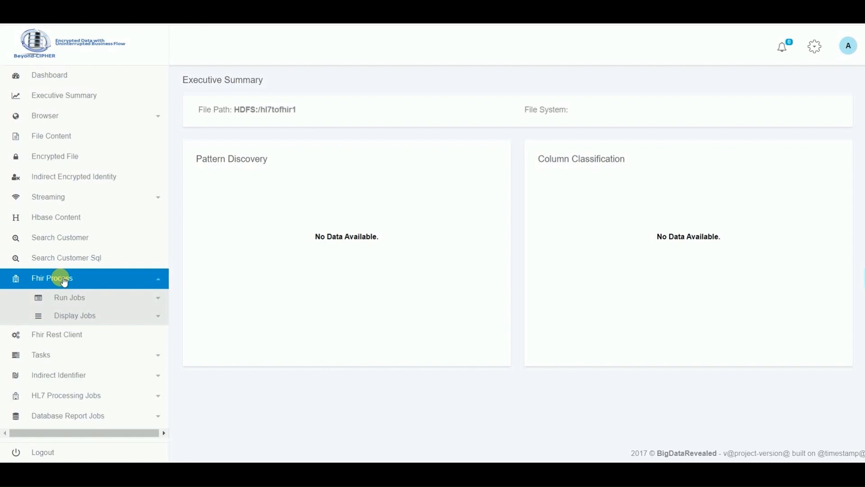
# Step: Start a Fhir Search Report on MySql - Fhirdb with FHIR version R4
pyautogui.click(69, 297)
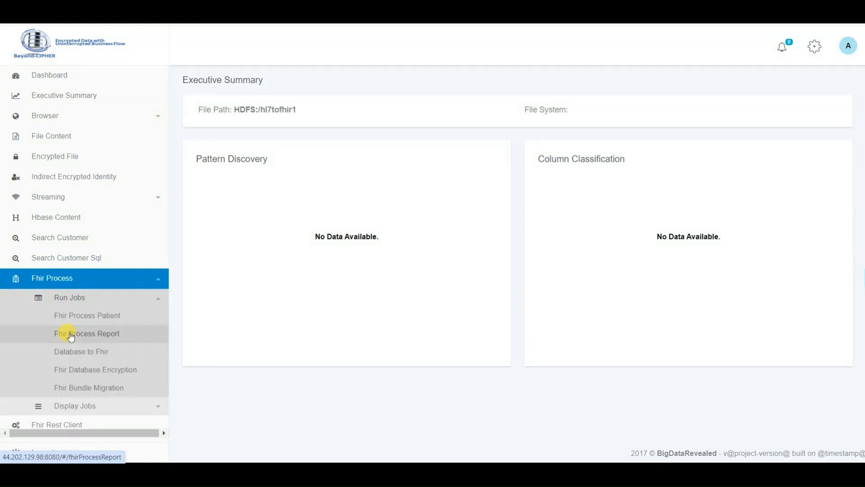
pyautogui.click(87, 334)
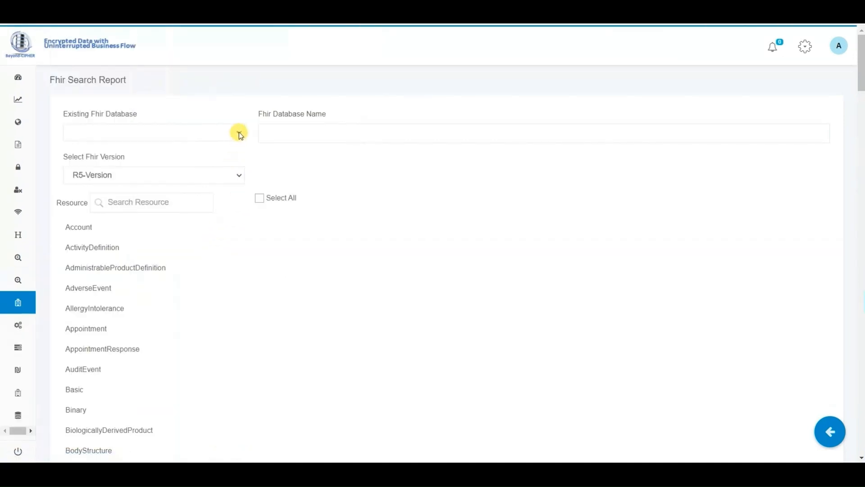
pyautogui.click(237, 133)
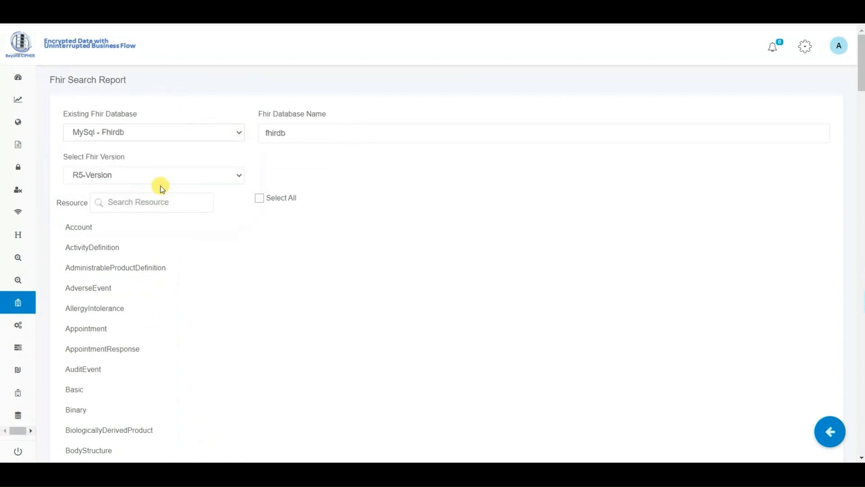
pyautogui.moveTo(283, 151)
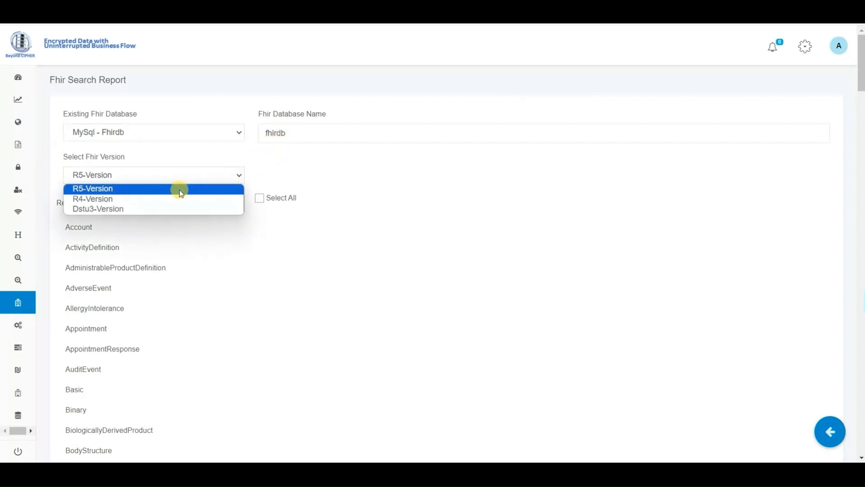
pyautogui.moveTo(173, 198)
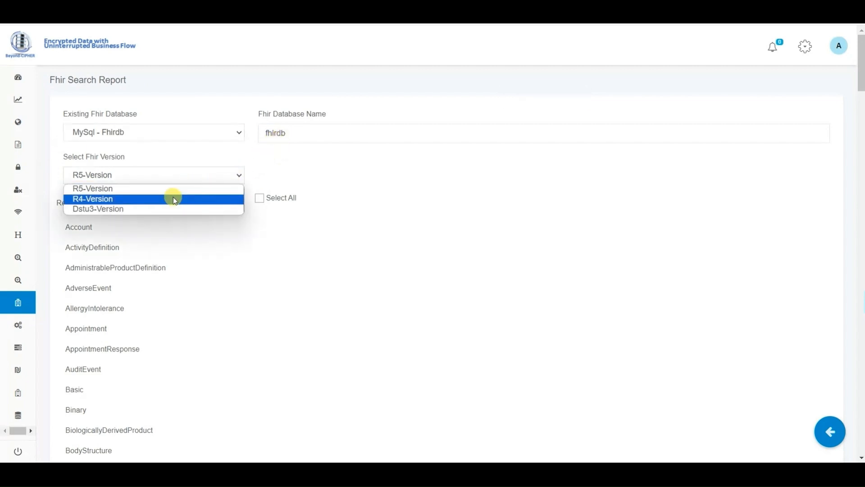
pyautogui.click(92, 198)
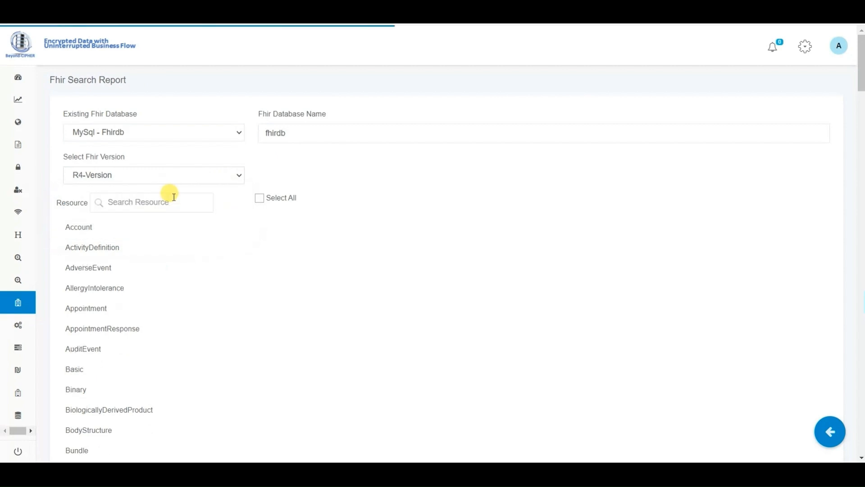
# Step: Pick the Patient resource and search its fields for 'name'
pyautogui.write('patient')
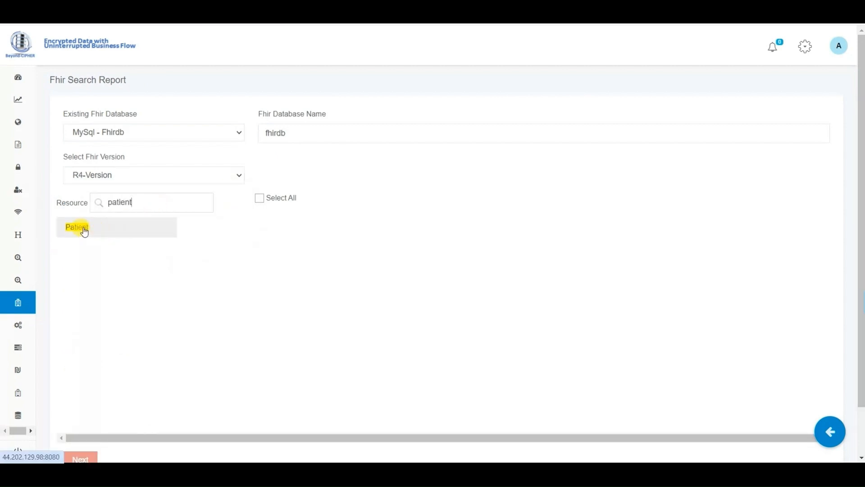
pyautogui.click(76, 227)
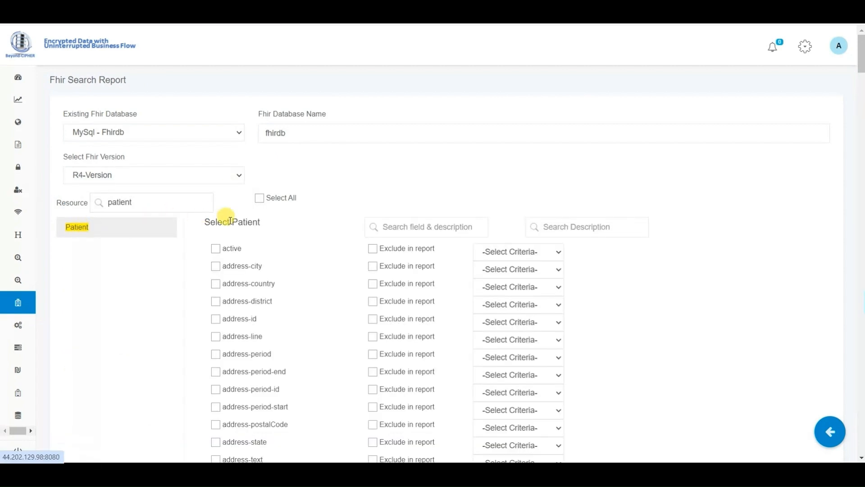
pyautogui.moveTo(468, 298)
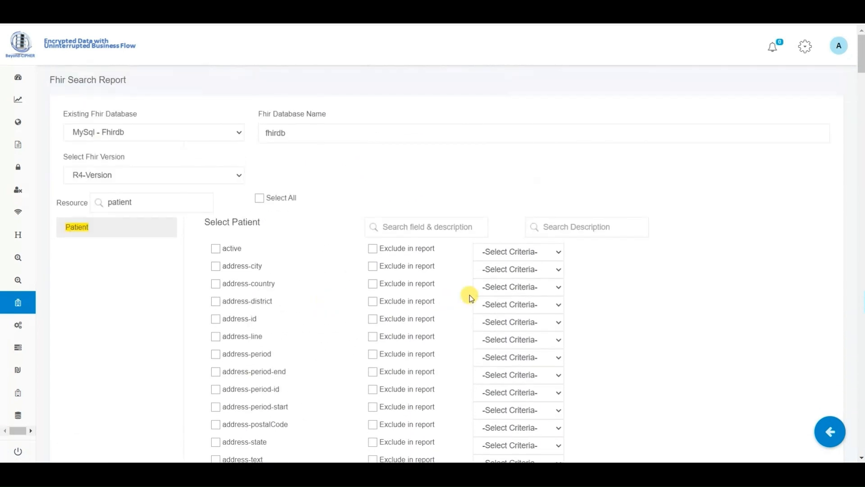
pyautogui.write('name')
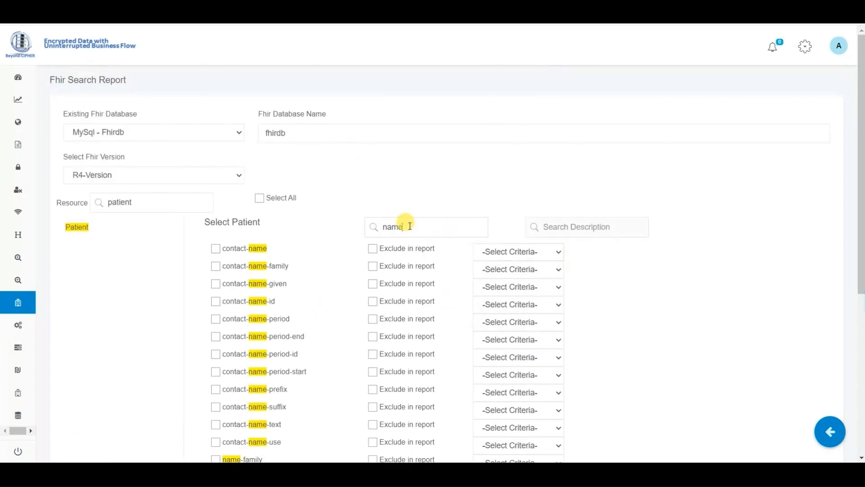
pyautogui.moveTo(358, 296)
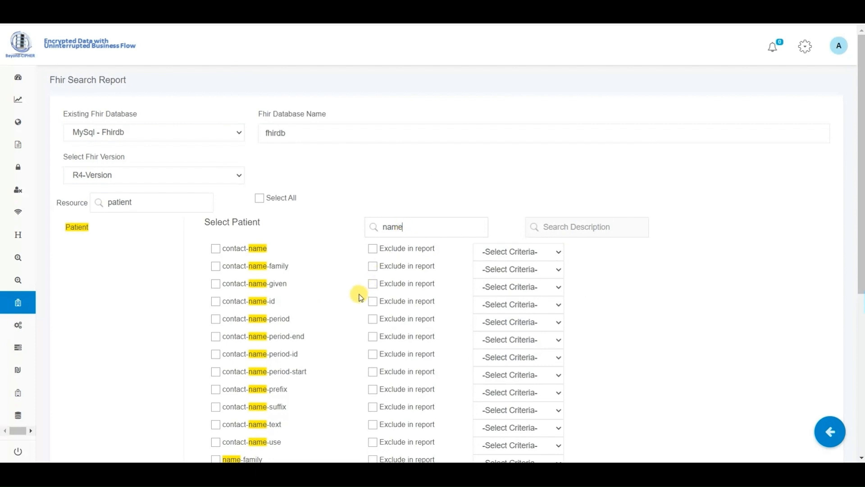
pyautogui.scroll(-3)
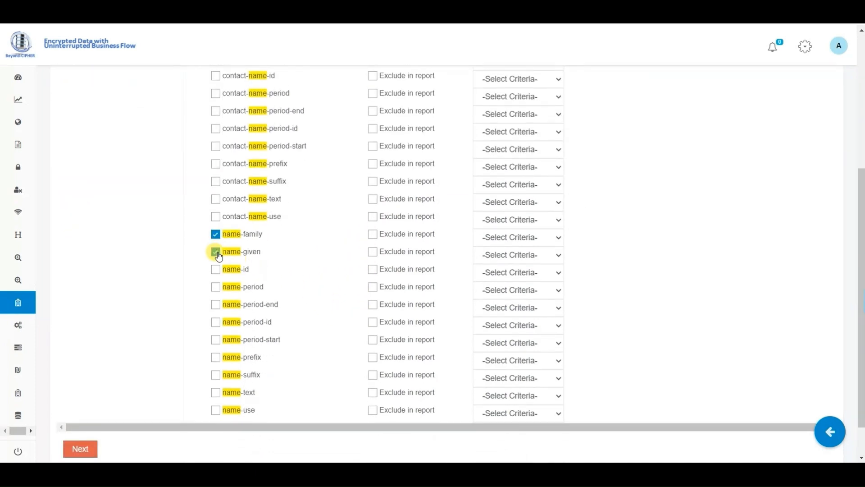
pyautogui.scroll(3)
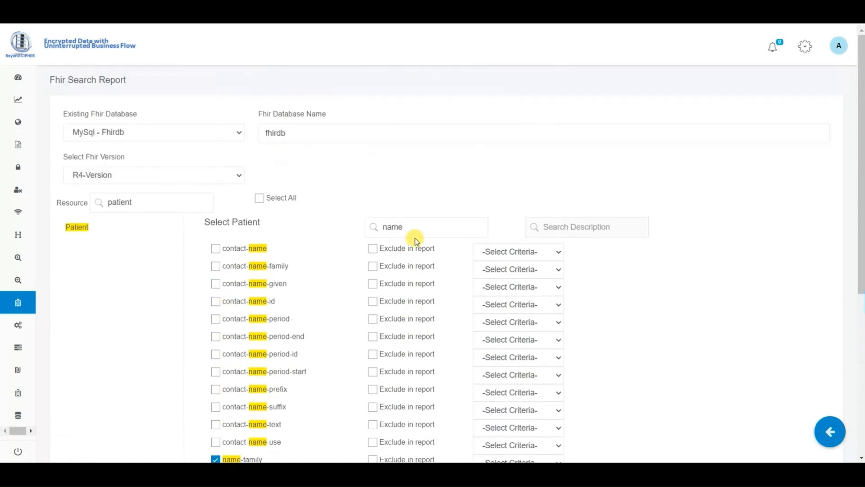
# Step: Switch to the Condition resource and include code-coding-code and code-coding-display
pyautogui.tripleClick(392, 227)
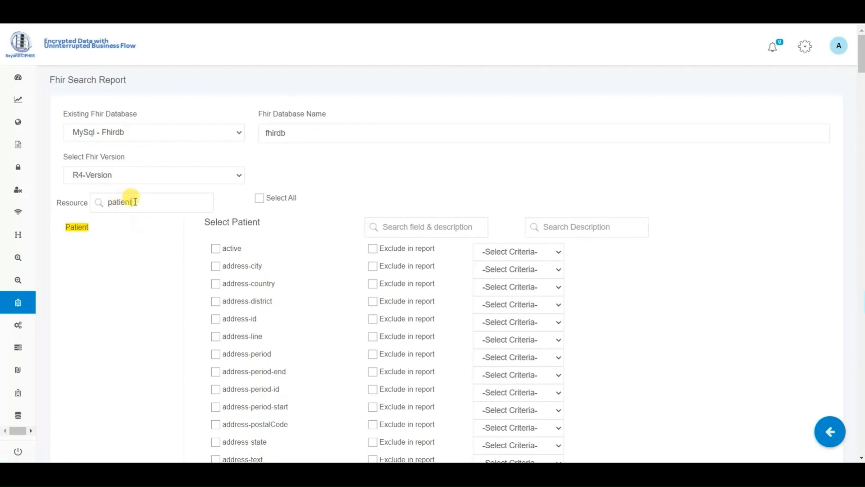
pyautogui.write('conditio')
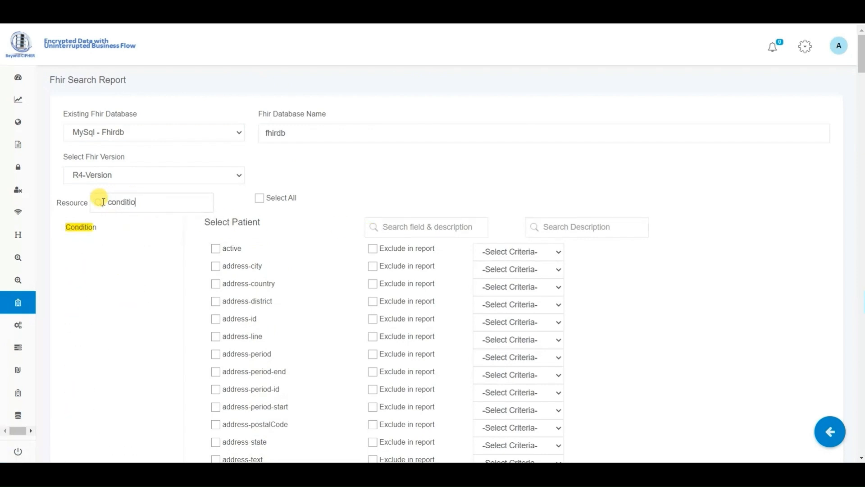
pyautogui.moveTo(82, 227)
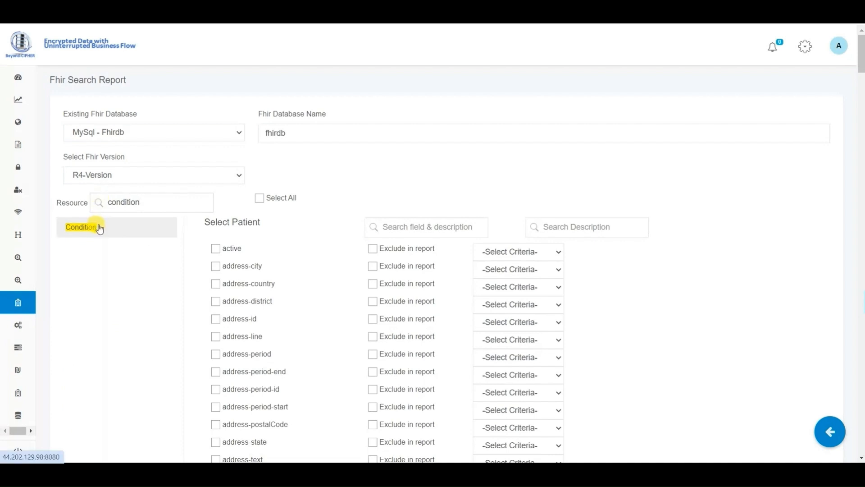
pyautogui.click(81, 227)
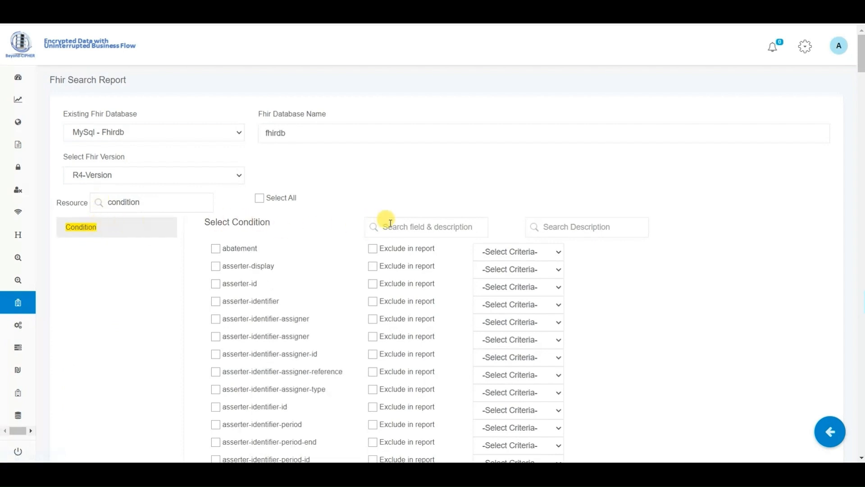
pyautogui.write('code')
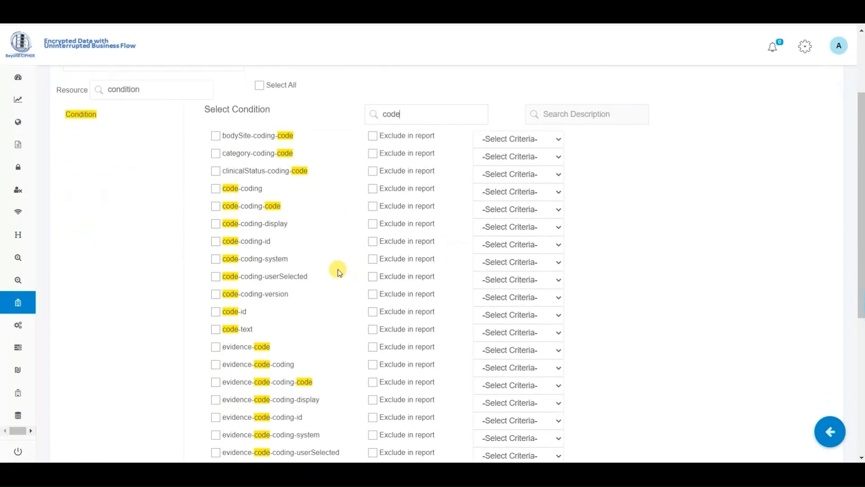
pyautogui.click(215, 224)
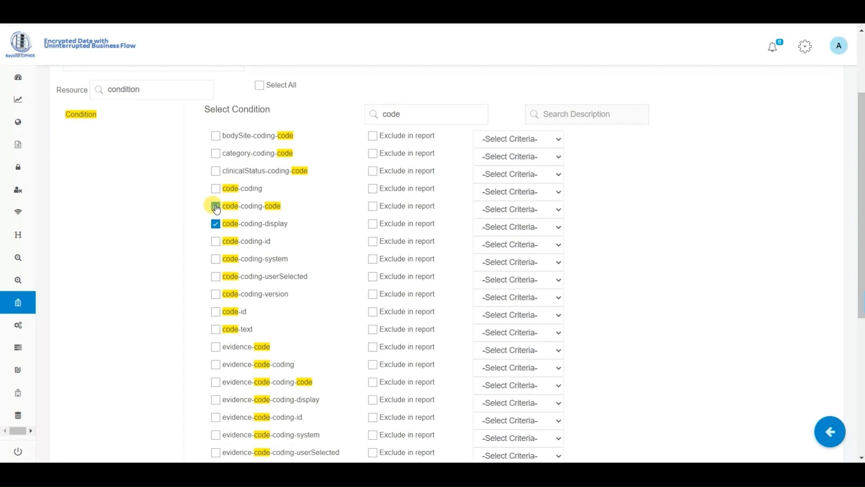
pyautogui.click(216, 205)
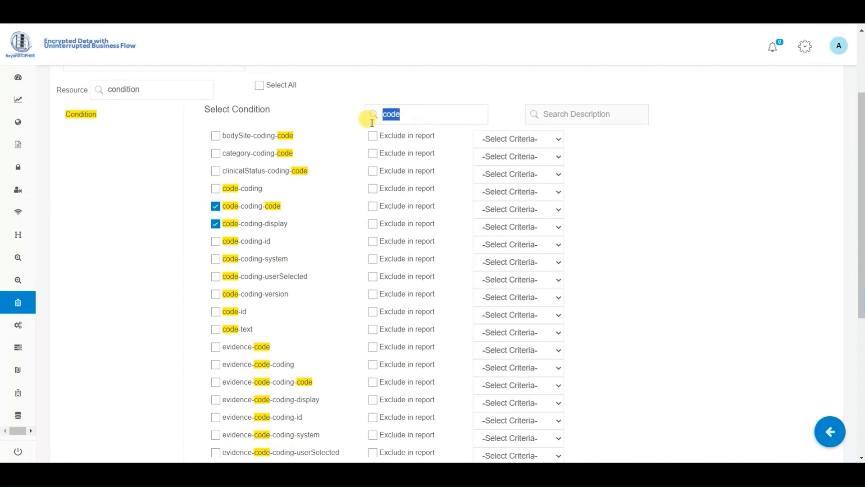
# Step: Include Condition subject-reference and choose the Default Job configuration
pyautogui.write('subject')
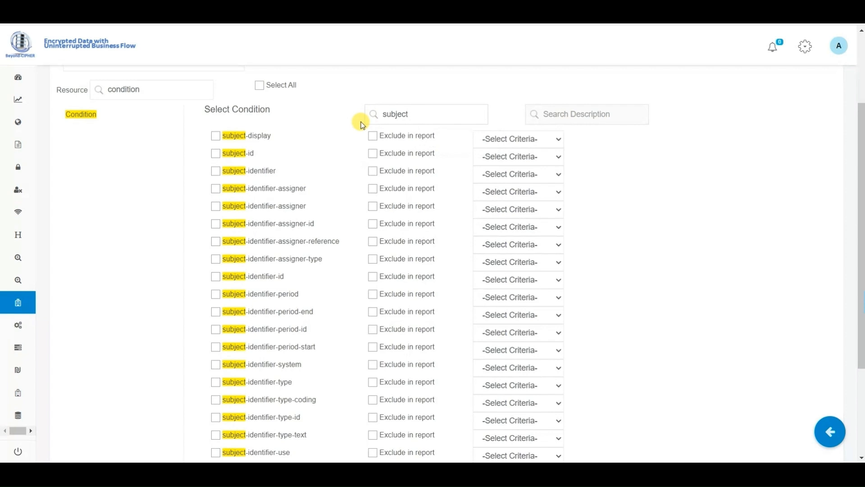
pyautogui.moveTo(330, 200)
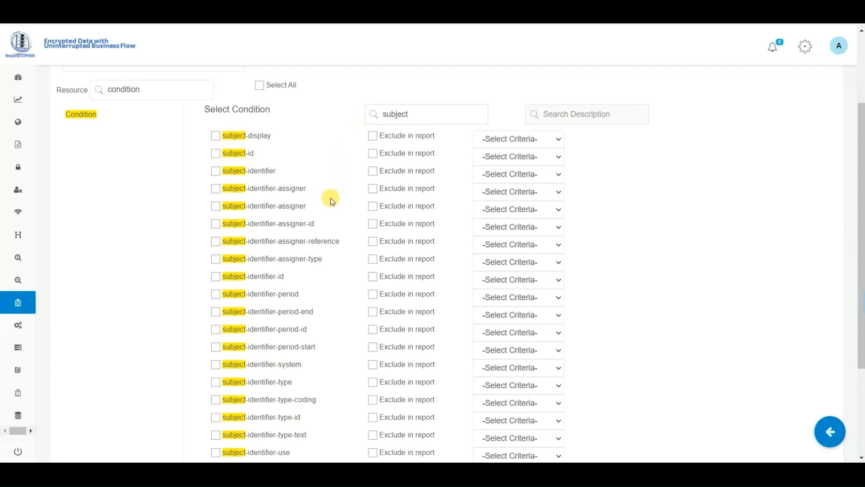
pyautogui.scroll(-3)
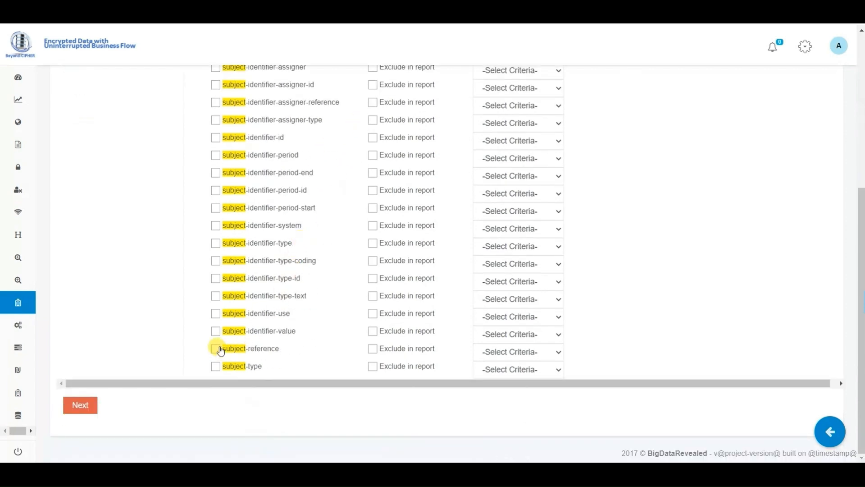
pyautogui.click(216, 348)
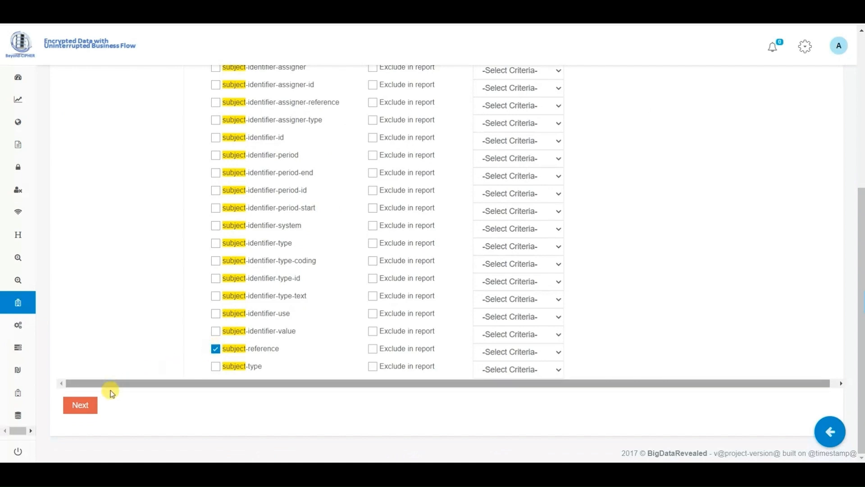
pyautogui.click(81, 405)
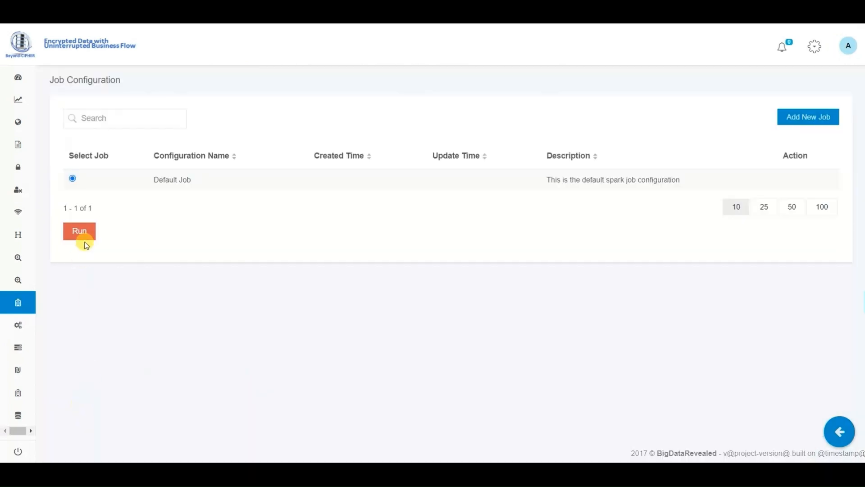
# Step: Run the report and review the newest job's 19 patient-condition results
pyautogui.click(80, 231)
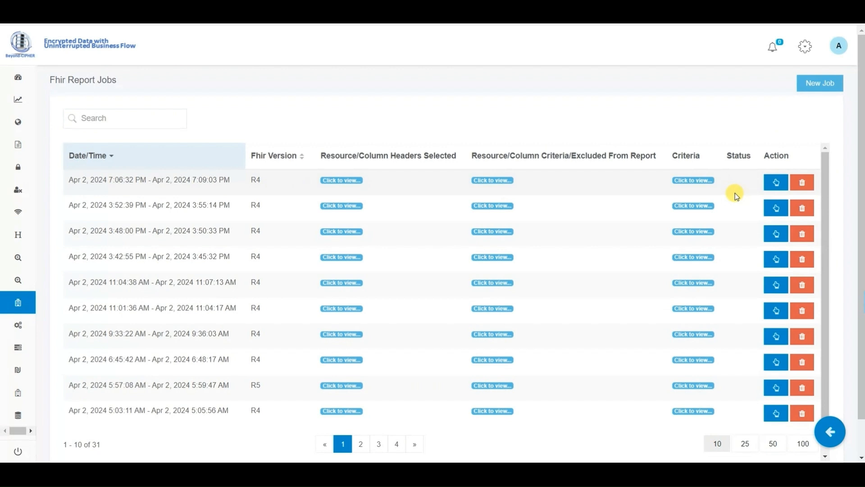
pyautogui.moveTo(775, 182)
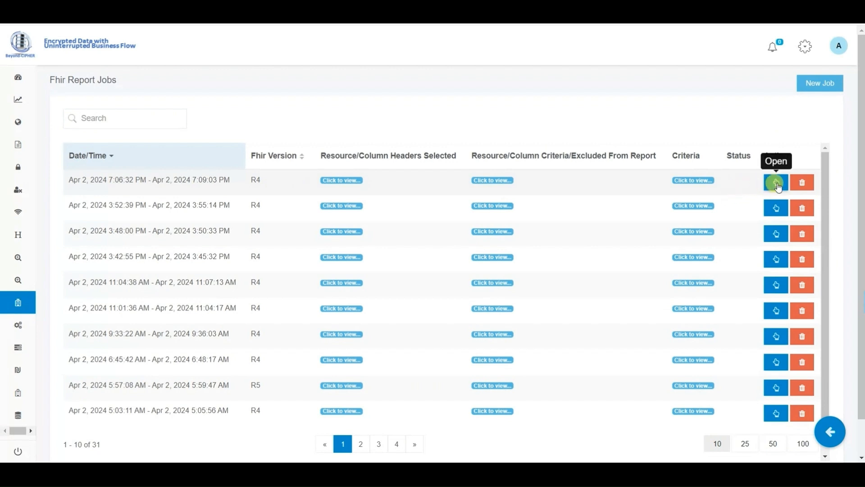
pyautogui.click(776, 182)
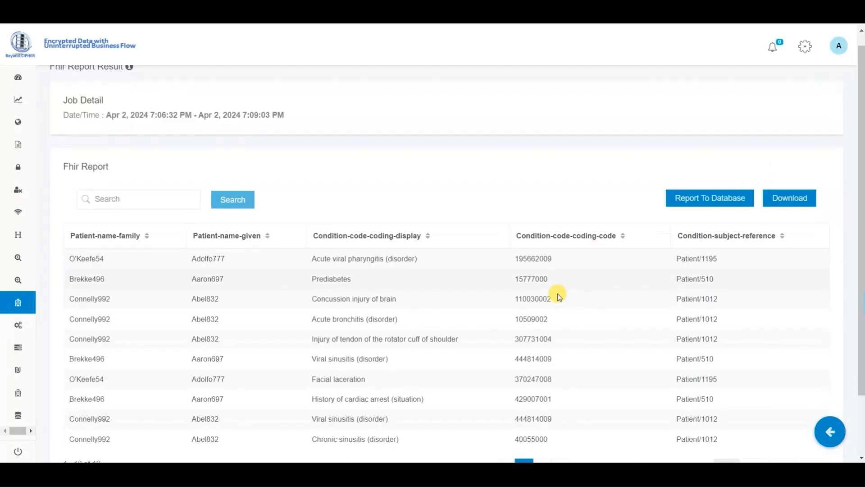
pyautogui.scroll(-3)
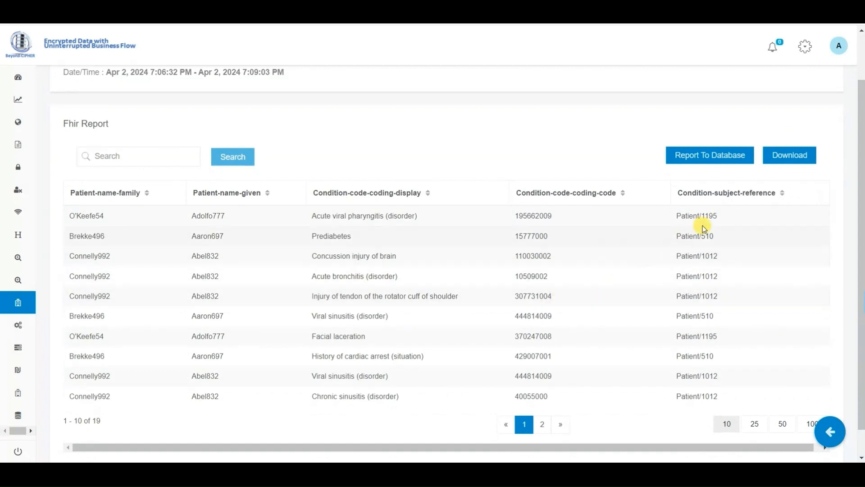
pyautogui.moveTo(447, 273)
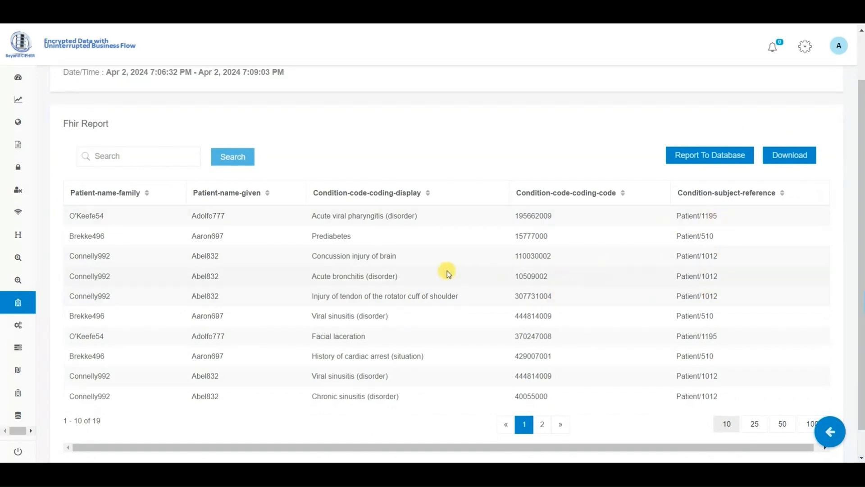
pyautogui.moveTo(213, 216)
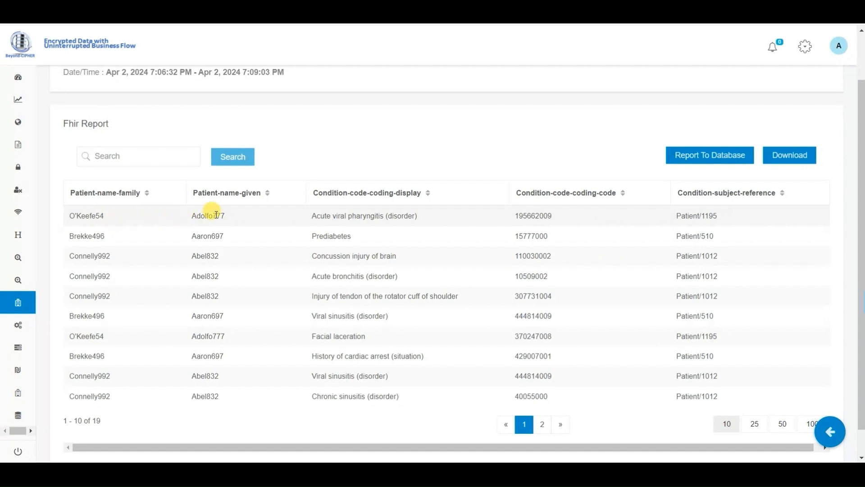
pyautogui.moveTo(600, 258)
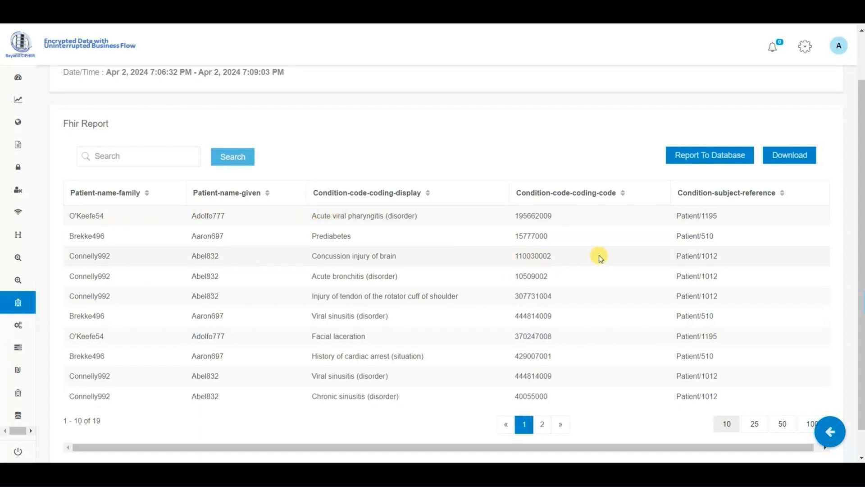
pyautogui.scroll(3)
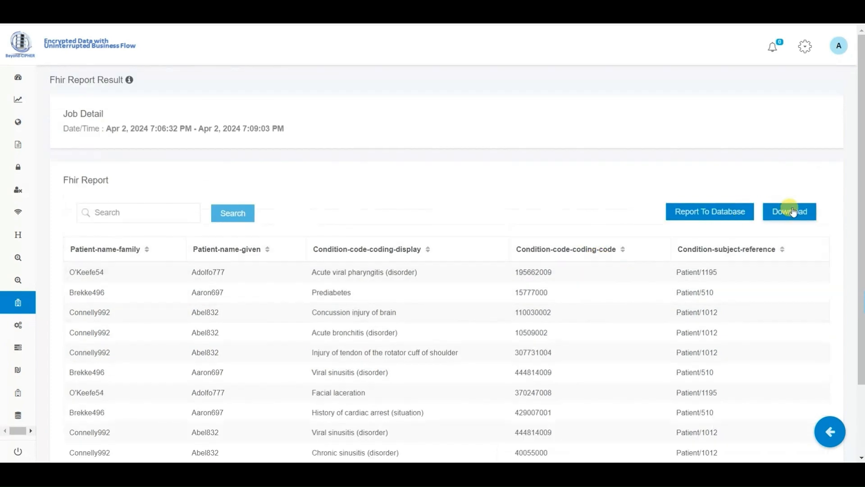
# Step: Download the results as CSV with a generated key, view them, and start a new Fhir Search Report
pyautogui.click(788, 210)
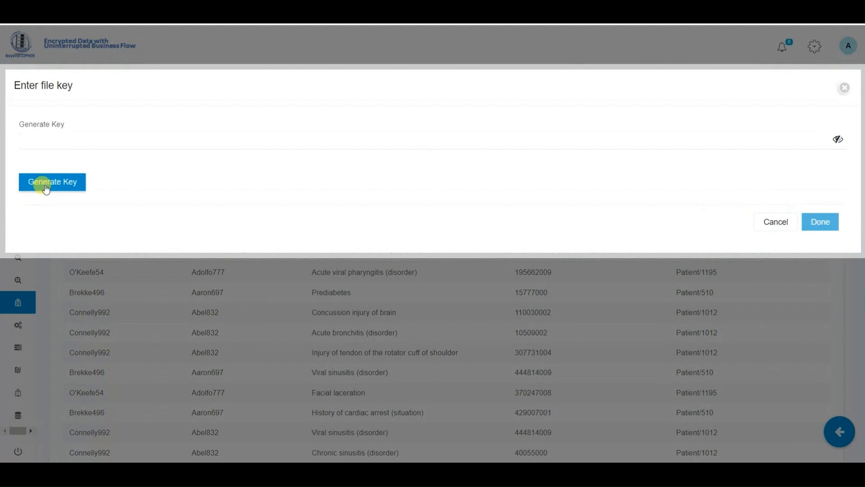
pyautogui.click(52, 182)
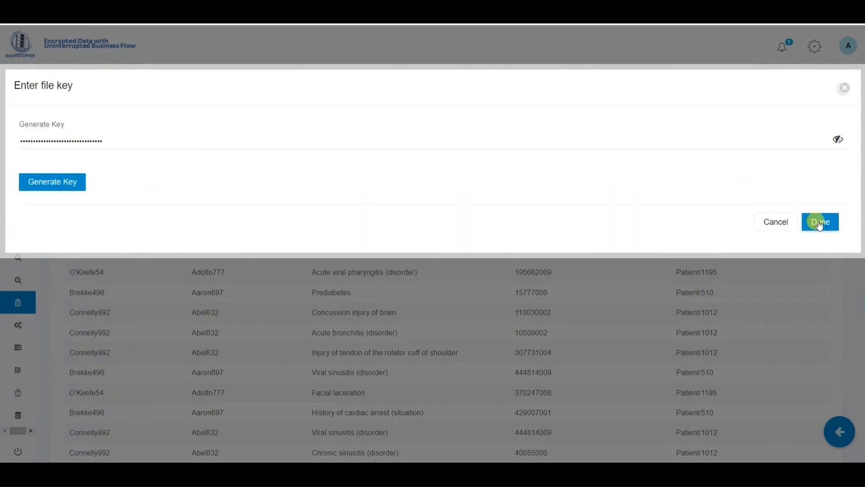
pyautogui.click(819, 221)
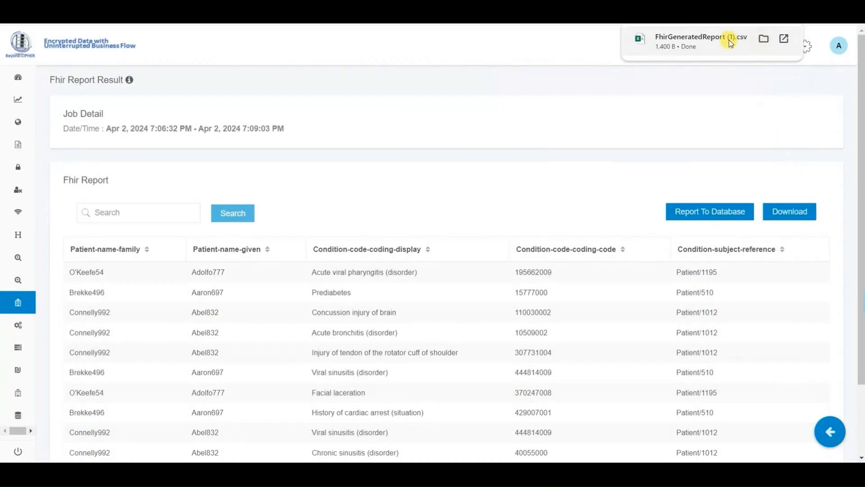
pyautogui.click(690, 37)
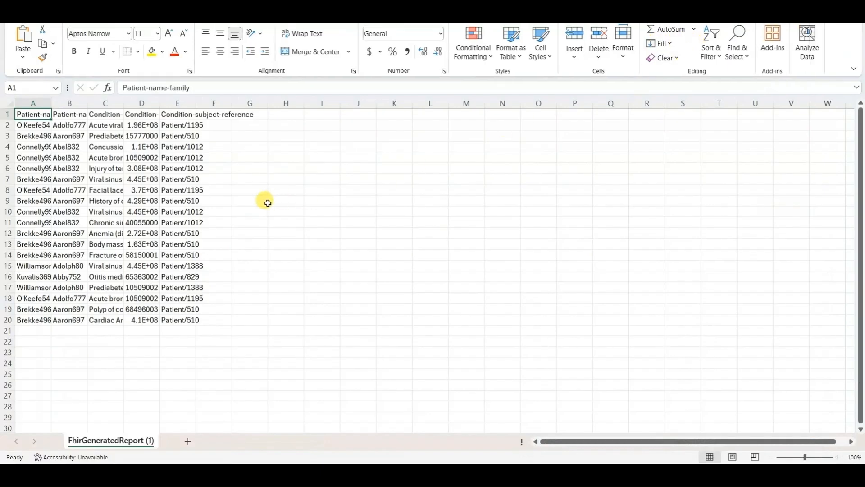
pyautogui.click(86, 333)
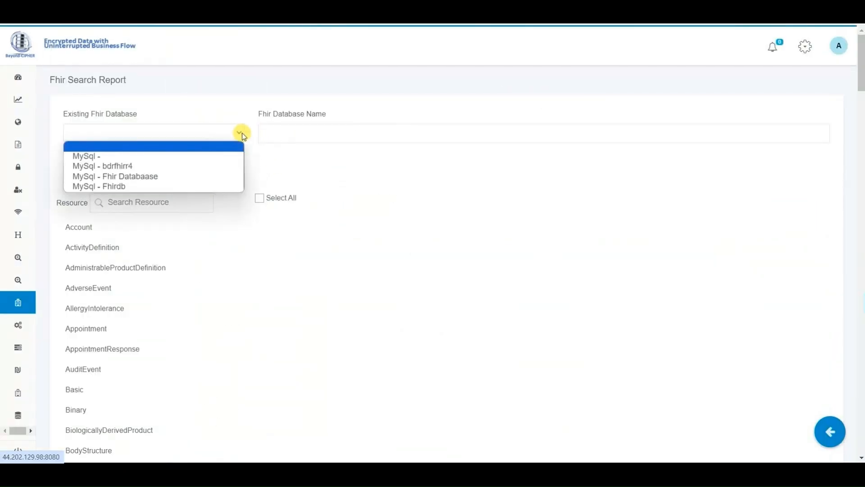
# Step: On Fhirdb add Patient name fields and Condition code-coding-code to the report
pyautogui.click(99, 186)
pyautogui.write('patient')
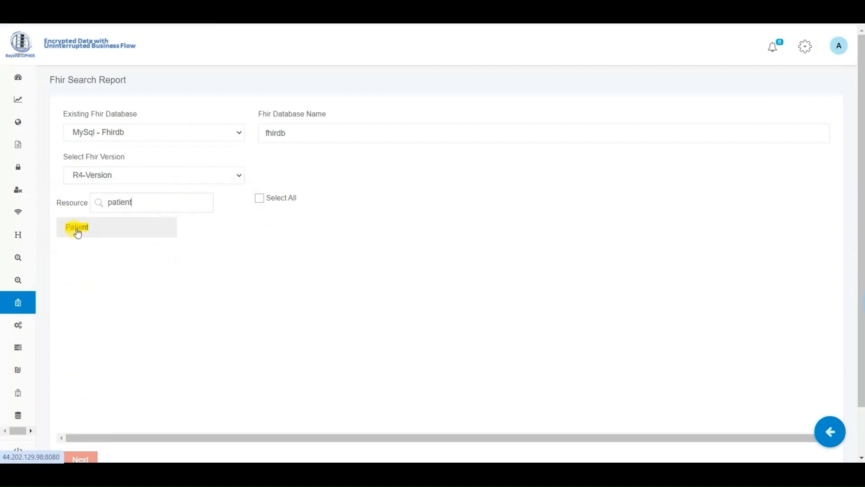
pyautogui.click(77, 227)
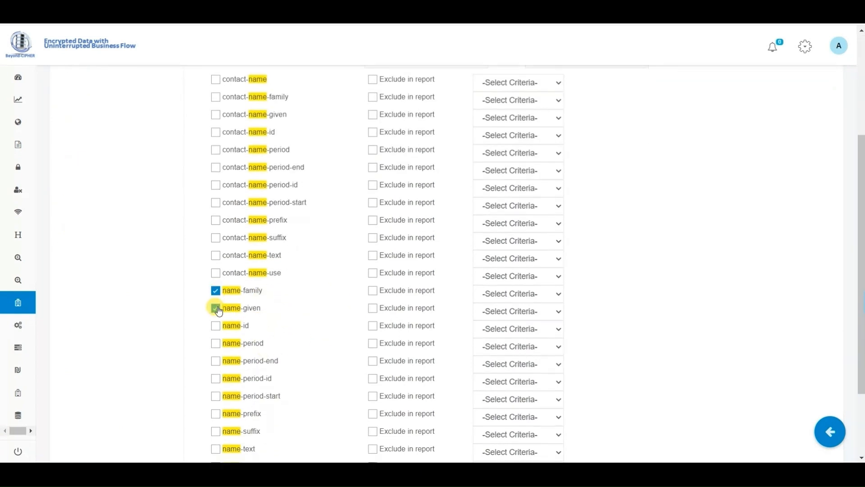
pyautogui.scroll(3)
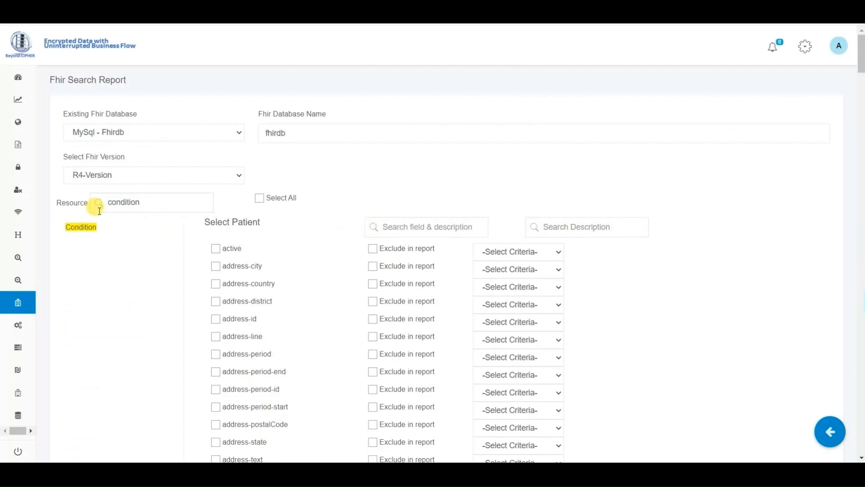
pyautogui.click(80, 227)
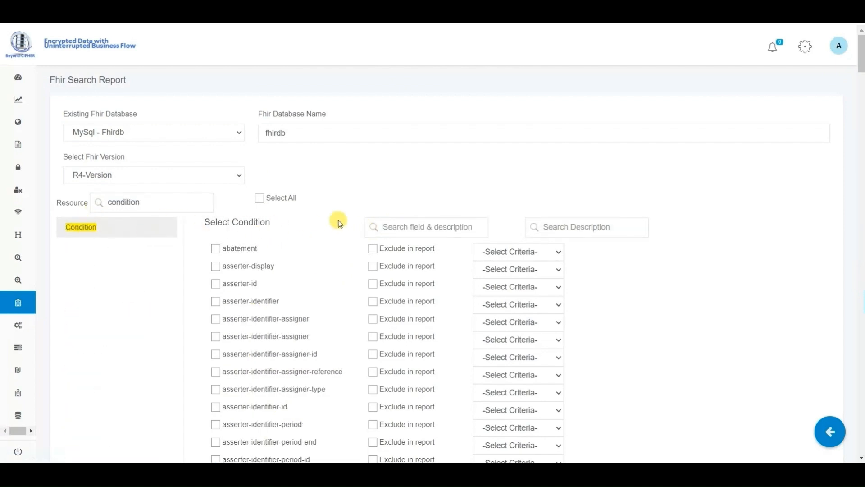
pyautogui.write('code')
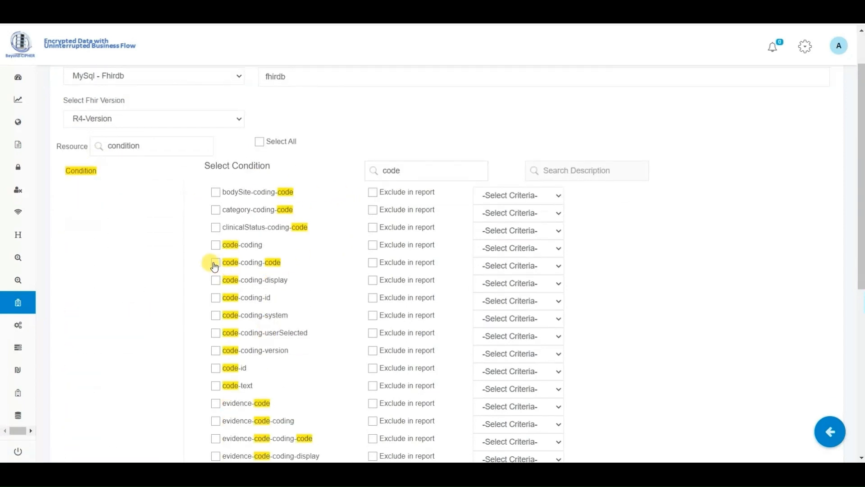
pyautogui.click(215, 263)
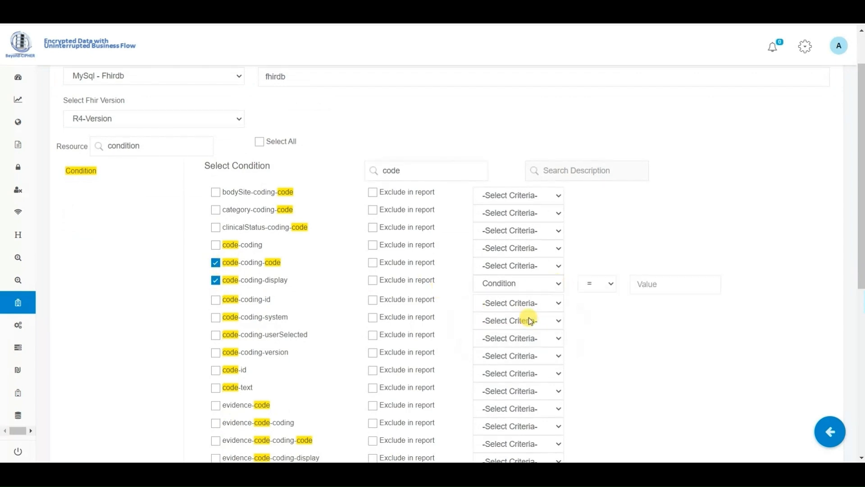
# Step: Filter code-coding-display LIKE 'prediab' and submit the report fields
pyautogui.click(595, 283)
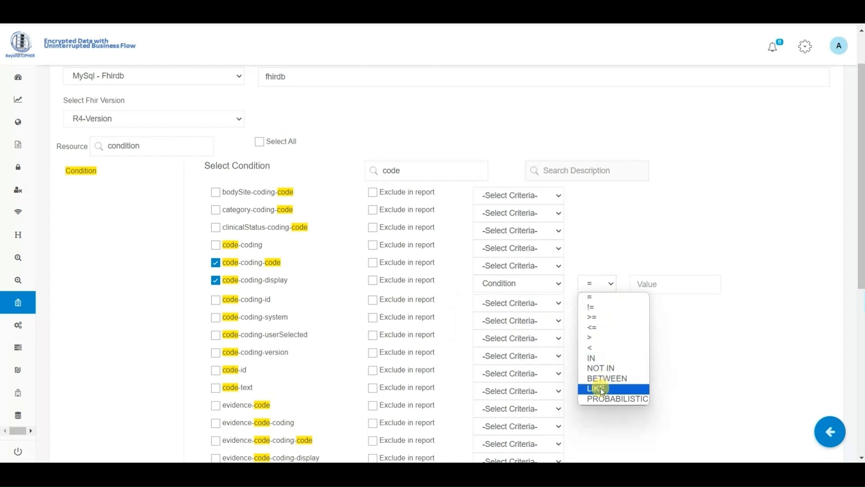
pyautogui.click(596, 389)
pyautogui.write('prediab')
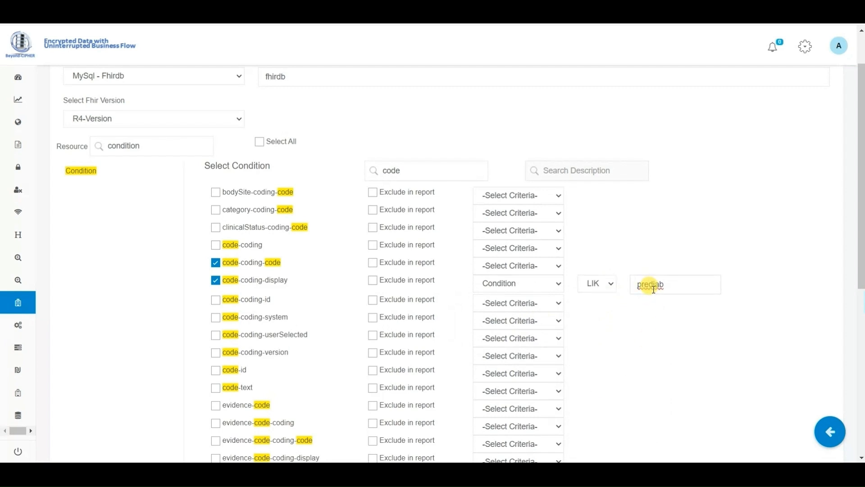
pyautogui.moveTo(499, 194)
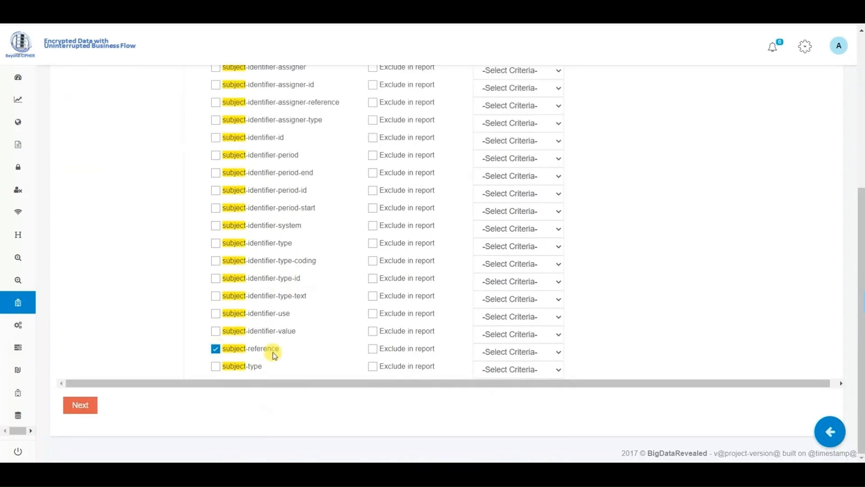
pyautogui.click(79, 405)
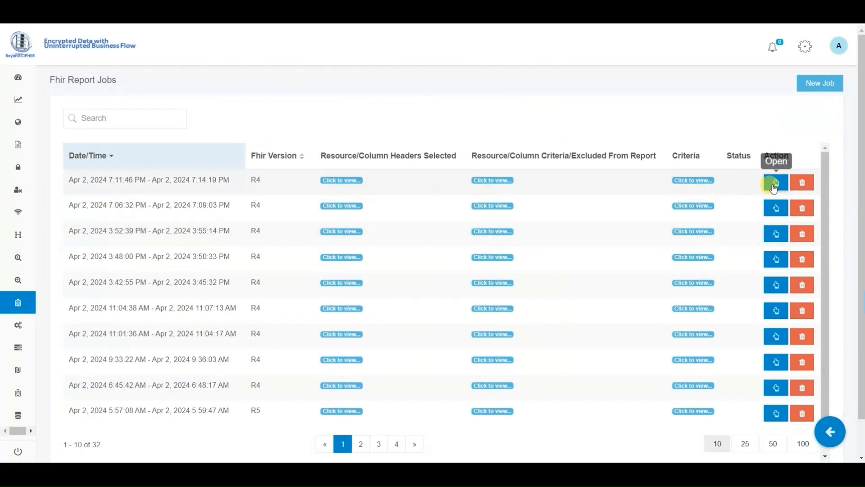
# Step: View the prediabetes report's two matching patients, then go to the Fhir Rest Client
pyautogui.click(775, 183)
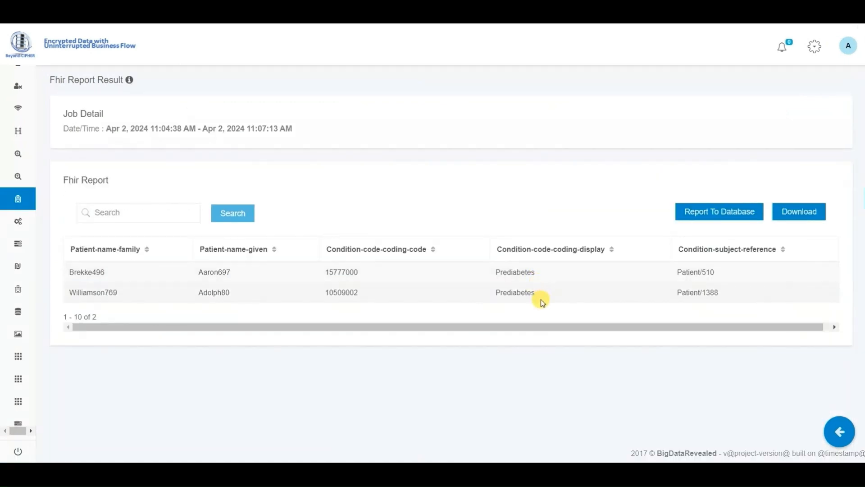
pyautogui.click(839, 432)
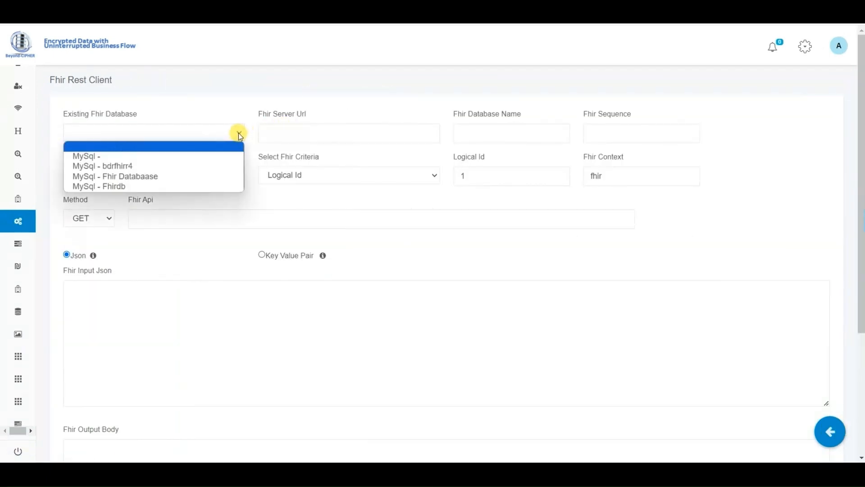
# Step: Run a Fhirdb REST query for Patient/510 as key-value pairs and review the status 200 output
pyautogui.click(99, 186)
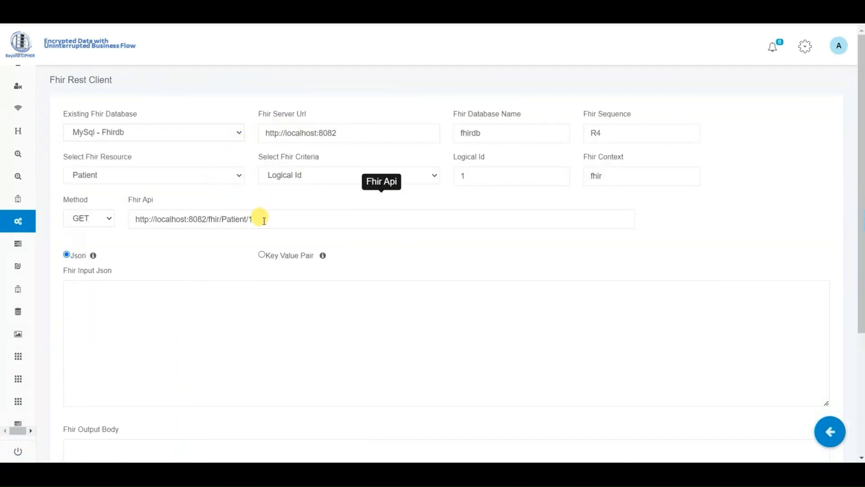
pyautogui.write('5')
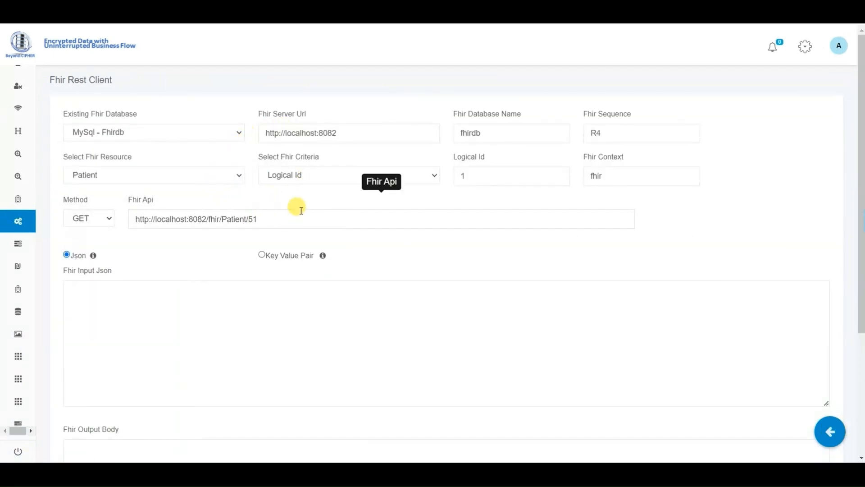
pyautogui.scroll(-3)
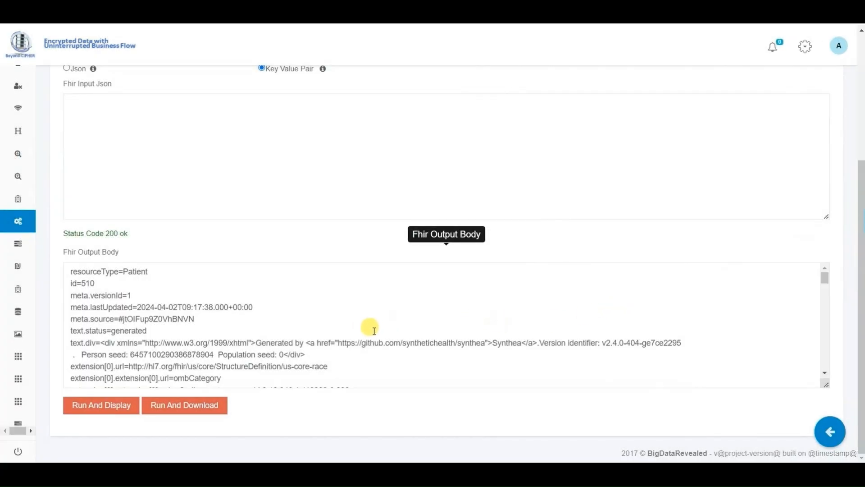
pyautogui.scroll(-3)
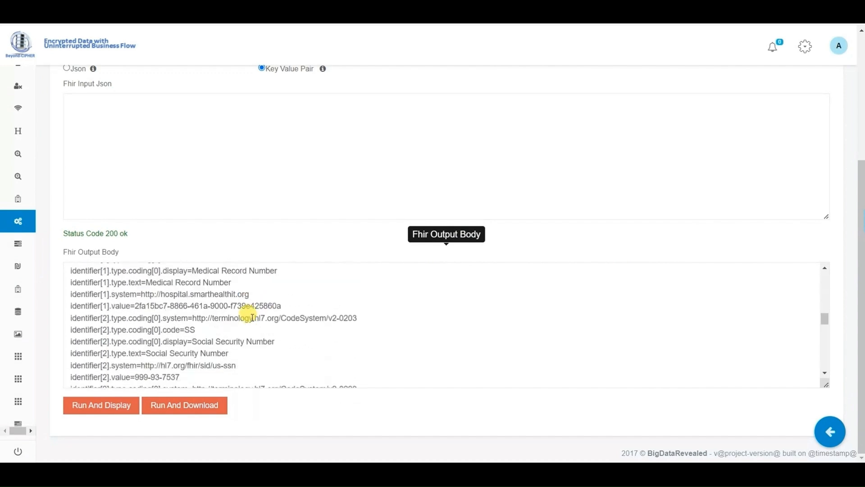
pyautogui.scroll(-3)
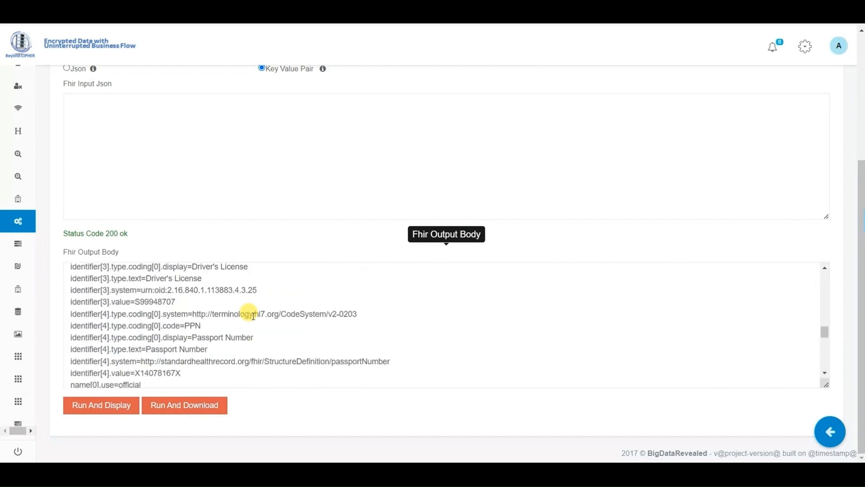